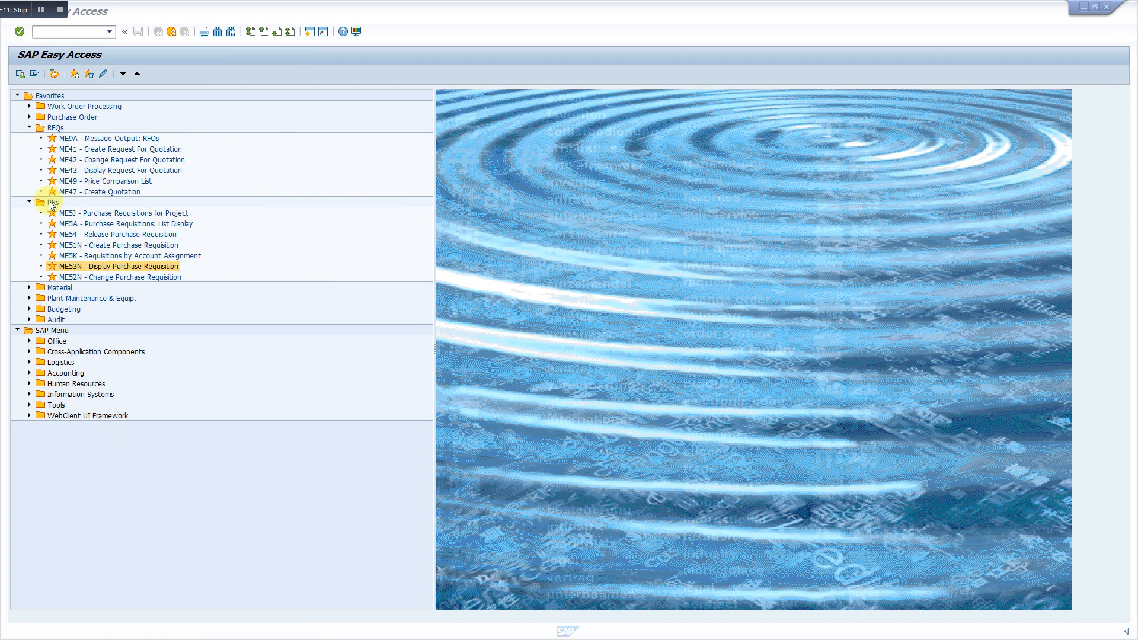
# - Collapse the PRs favourites, expand Material and select MM03 - Display Material
pyautogui.click(28, 202)
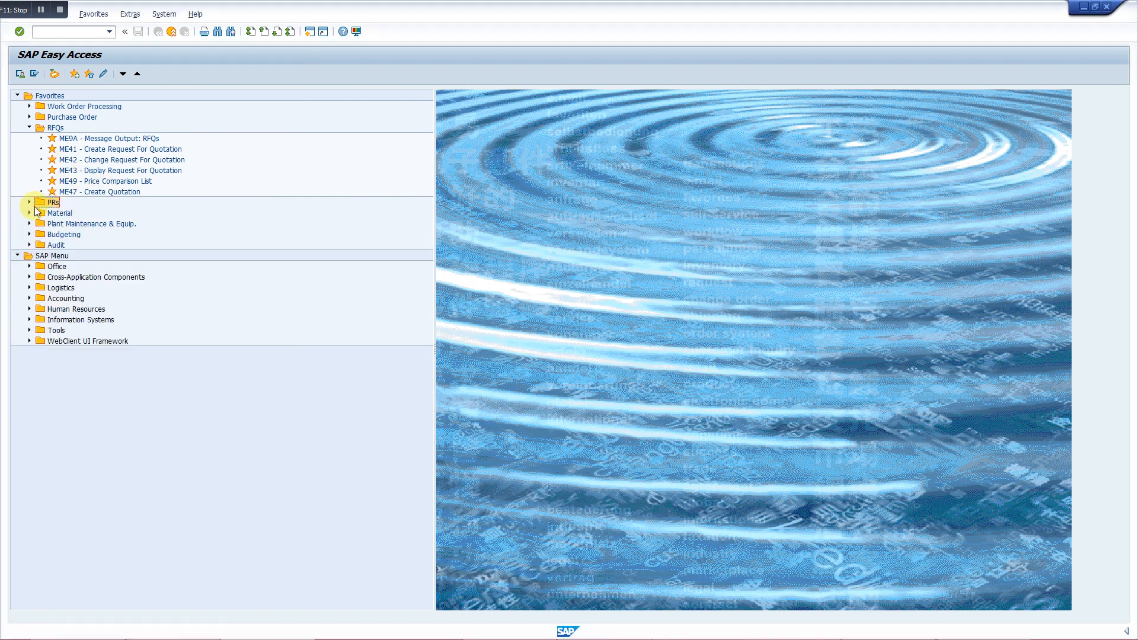
pyautogui.click(38, 149)
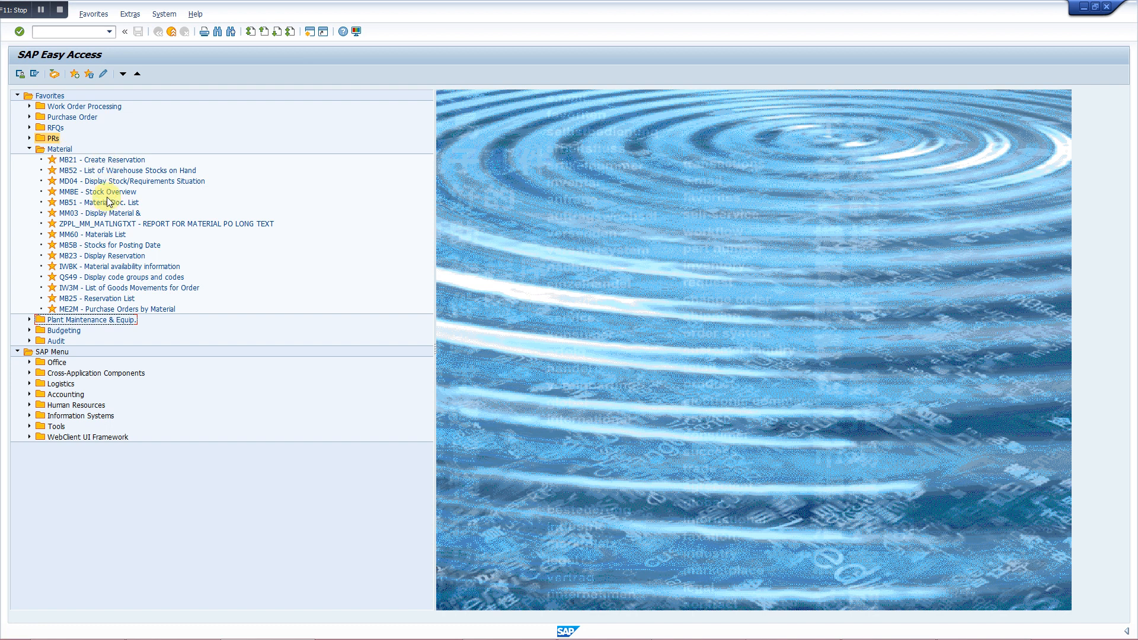
pyautogui.moveTo(106, 207)
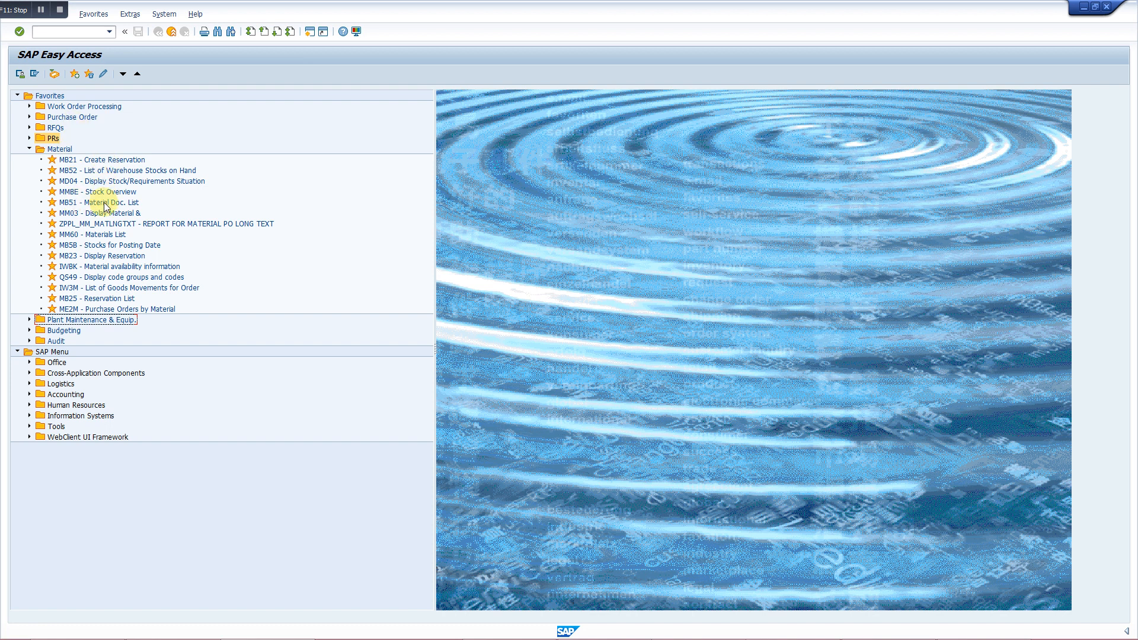
pyautogui.moveTo(107, 218)
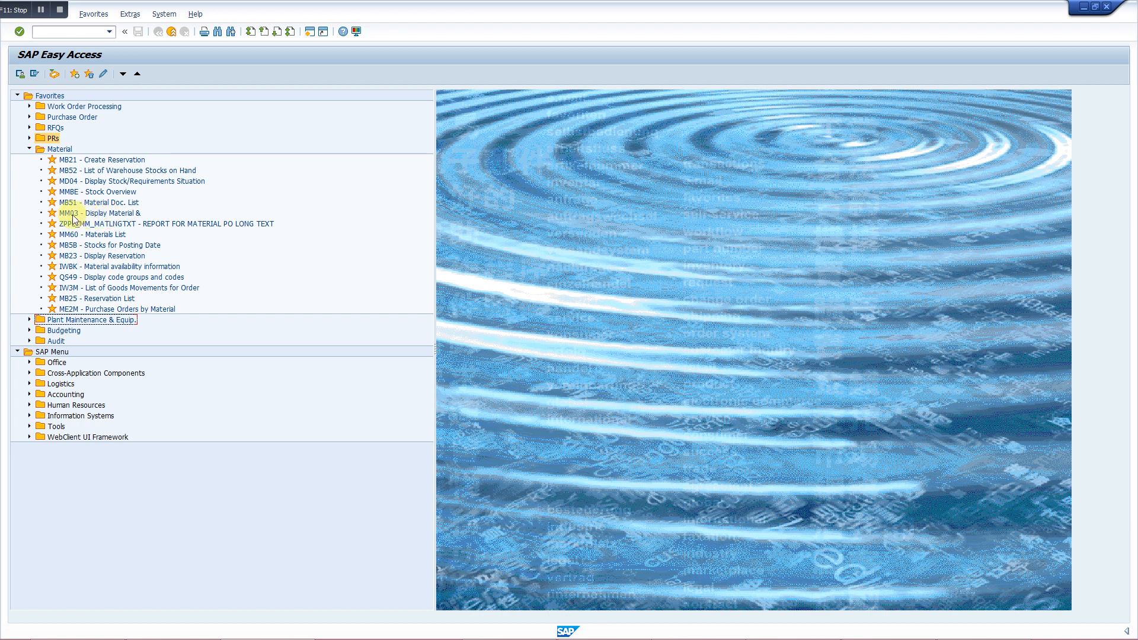
pyautogui.click(95, 213)
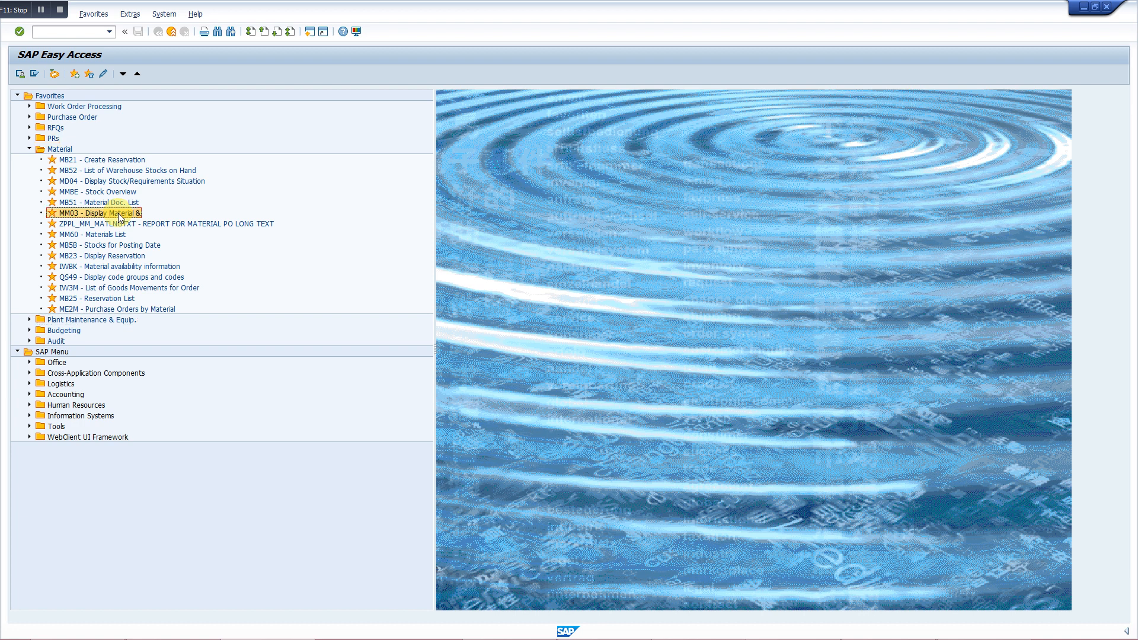
# - Start MM03 Display Material and enter material 10-01-992
pyautogui.doubleClick(95, 213)
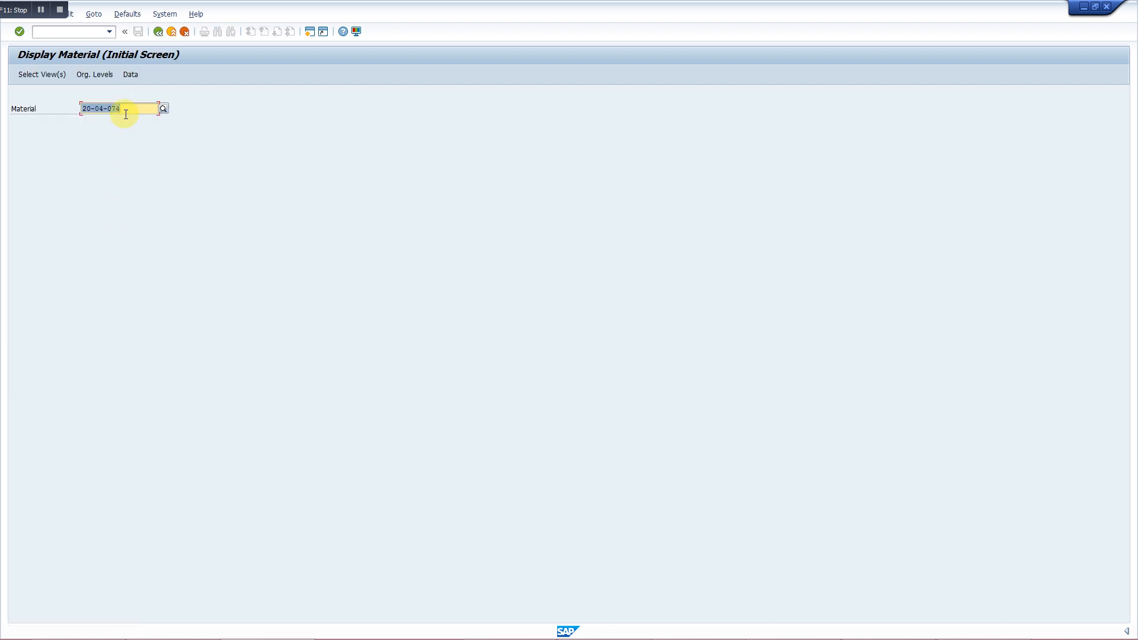
pyautogui.write('1')
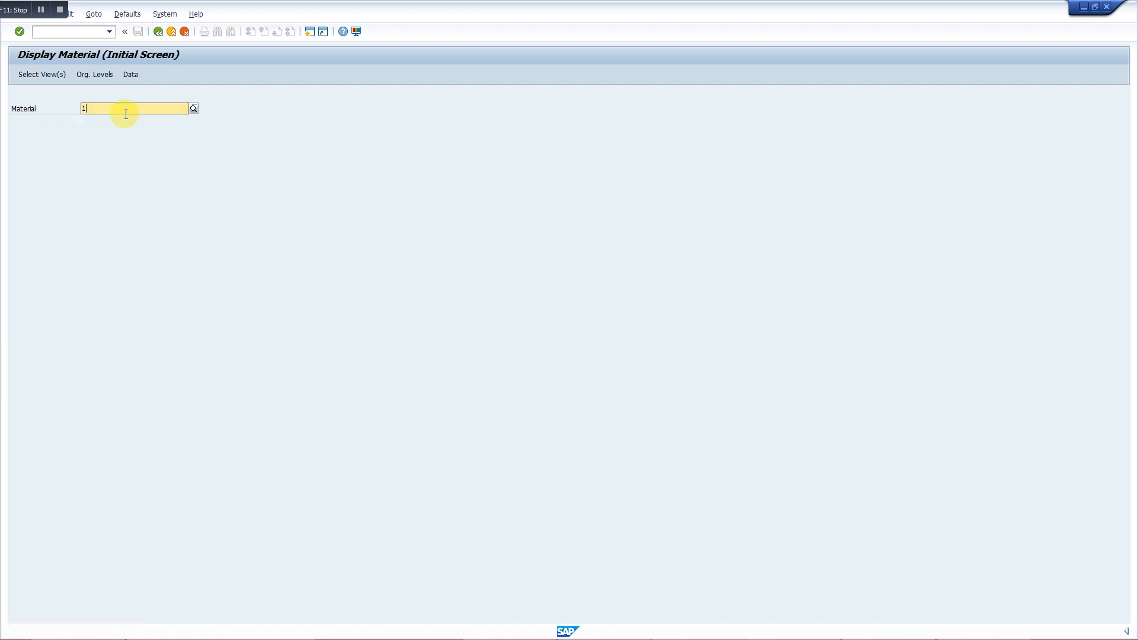
pyautogui.write('0-01-992')
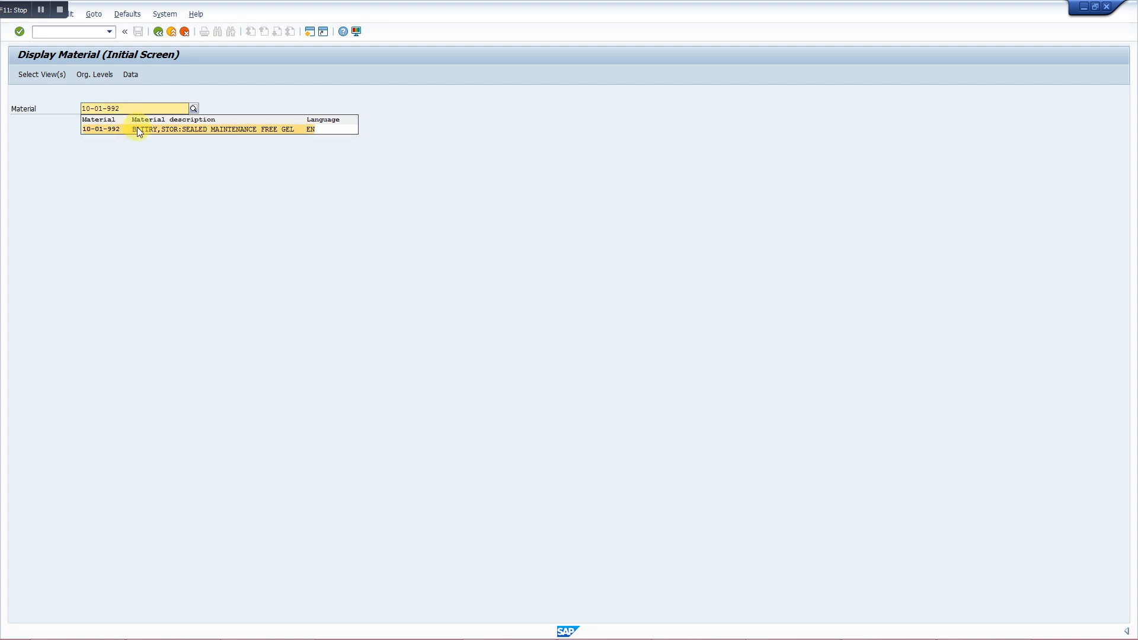
# - View material 10-01-992's purchase order text (12 V sealed gel battery), then go back to Easy Access
pyautogui.click(100, 129)
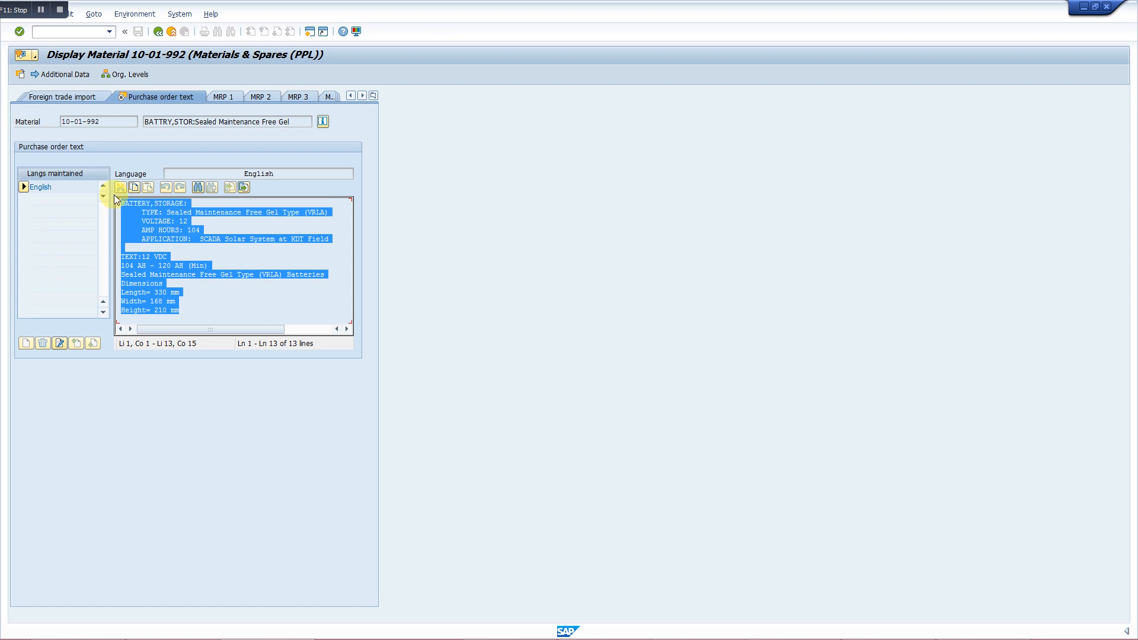
pyautogui.click(199, 304)
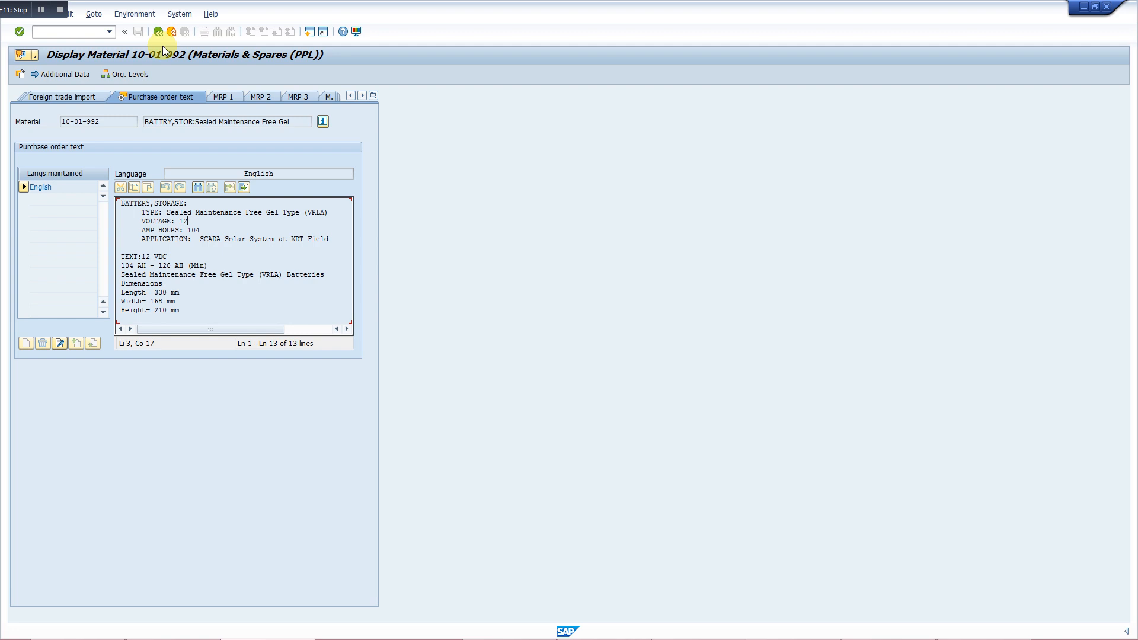
pyautogui.click(157, 32)
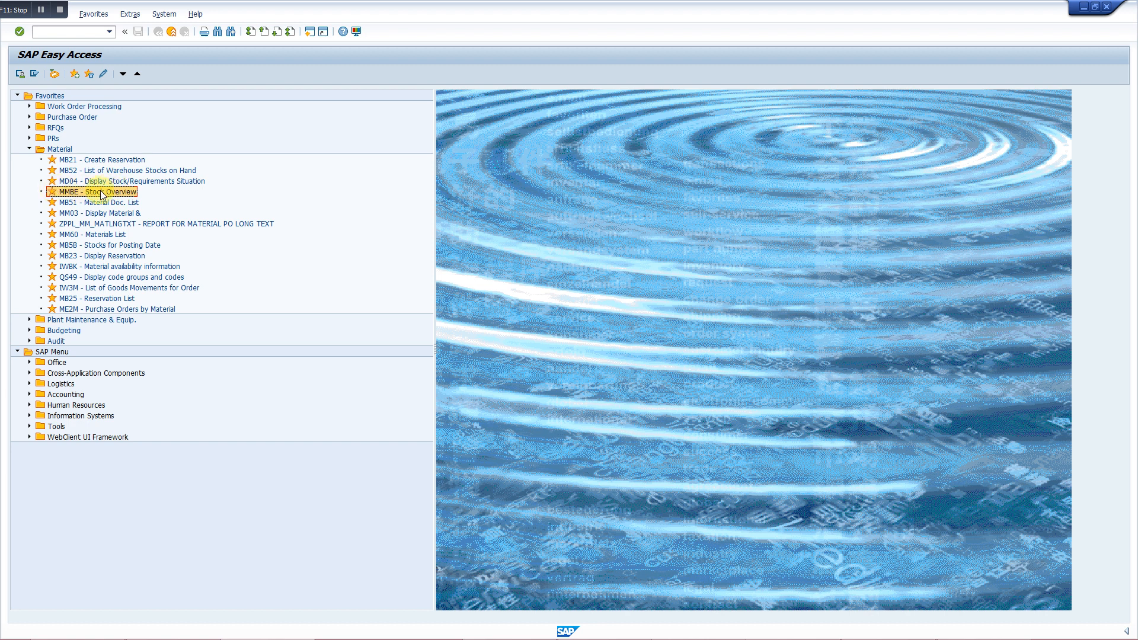
# - Open MMBE Stock Overview, prefilled with material 10-01-992, plant KDT, storage location 13
pyautogui.doubleClick(98, 191)
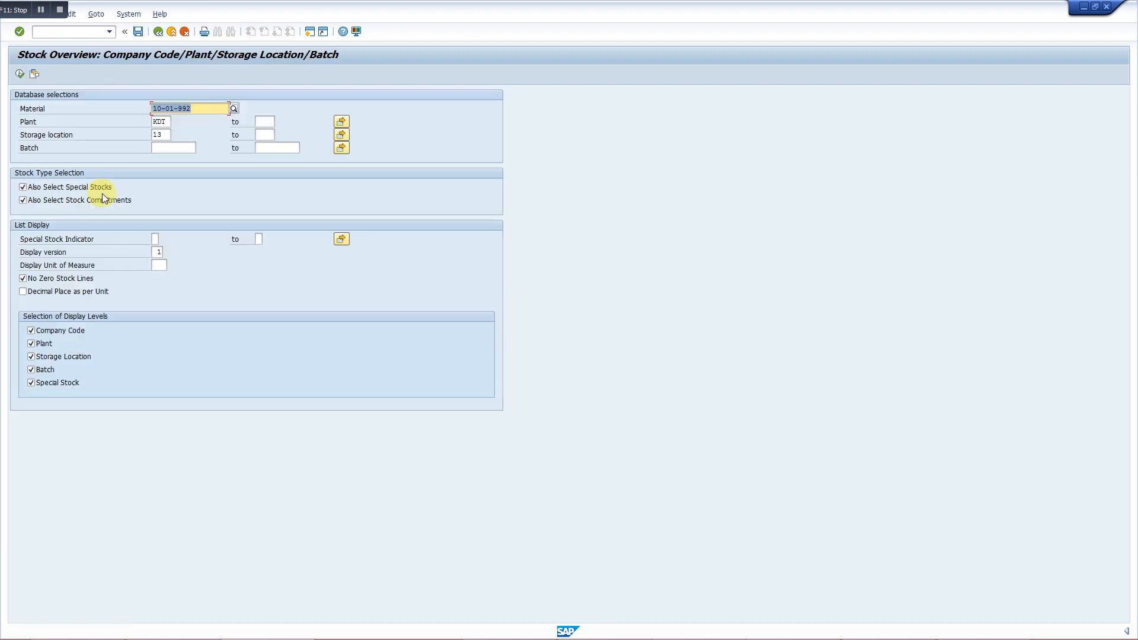
pyautogui.moveTo(168, 123)
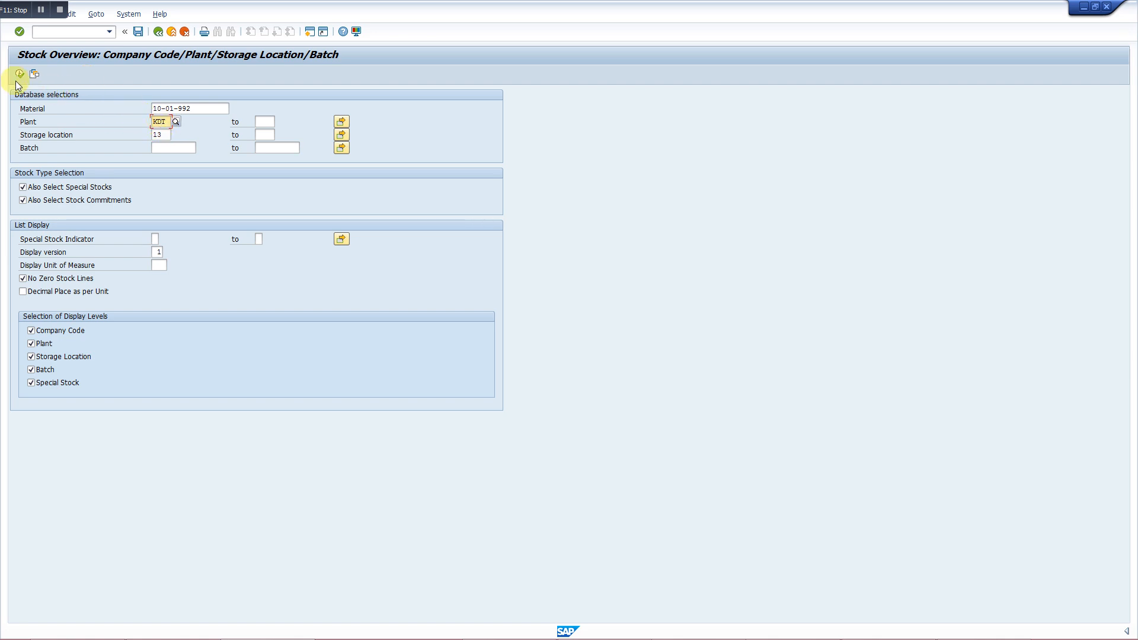
pyautogui.click(19, 73)
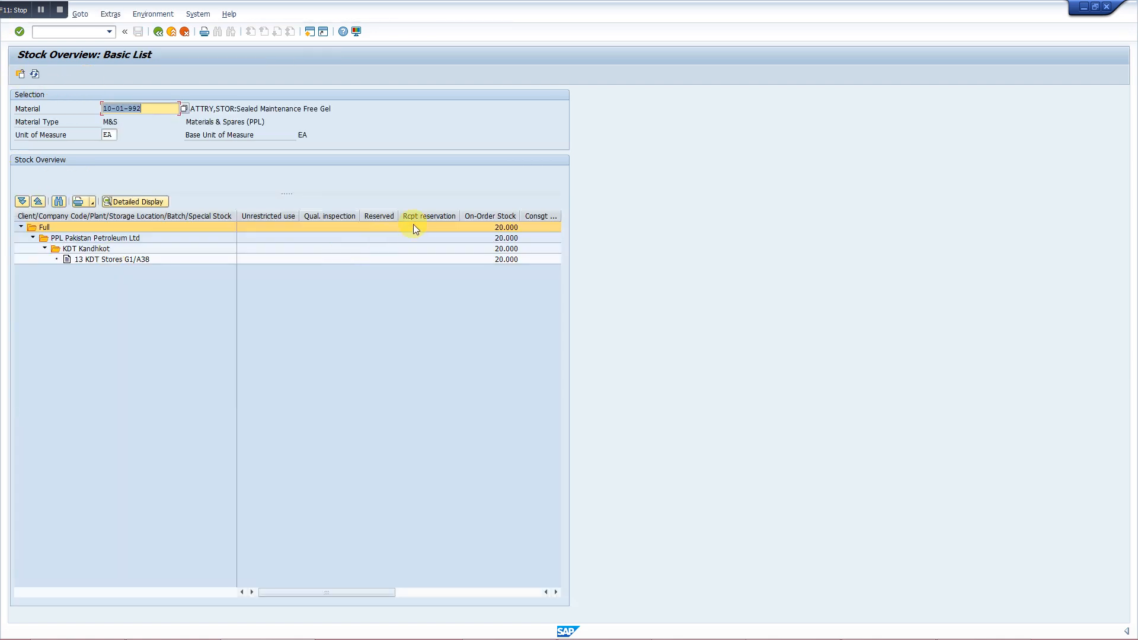
pyautogui.moveTo(298, 211)
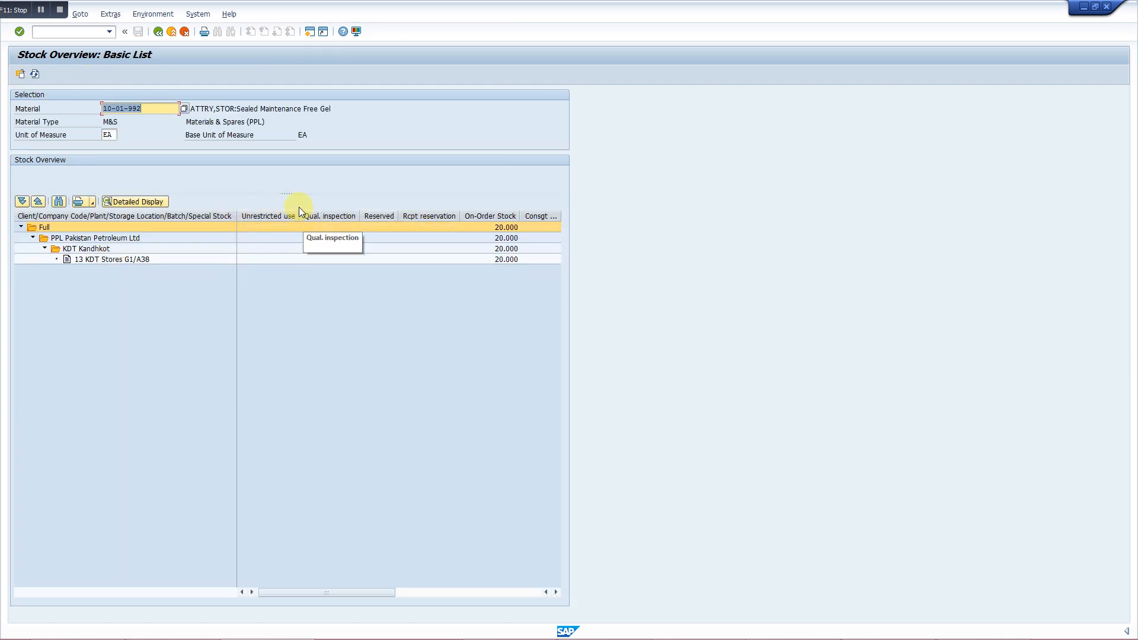
pyautogui.moveTo(306, 192)
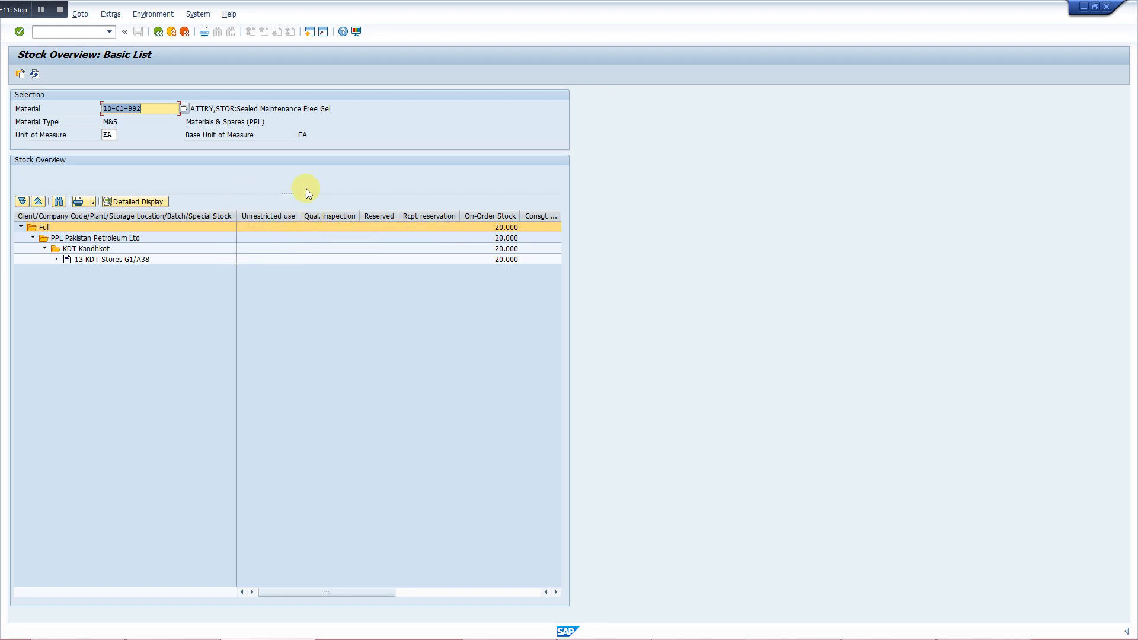
pyautogui.moveTo(273, 206)
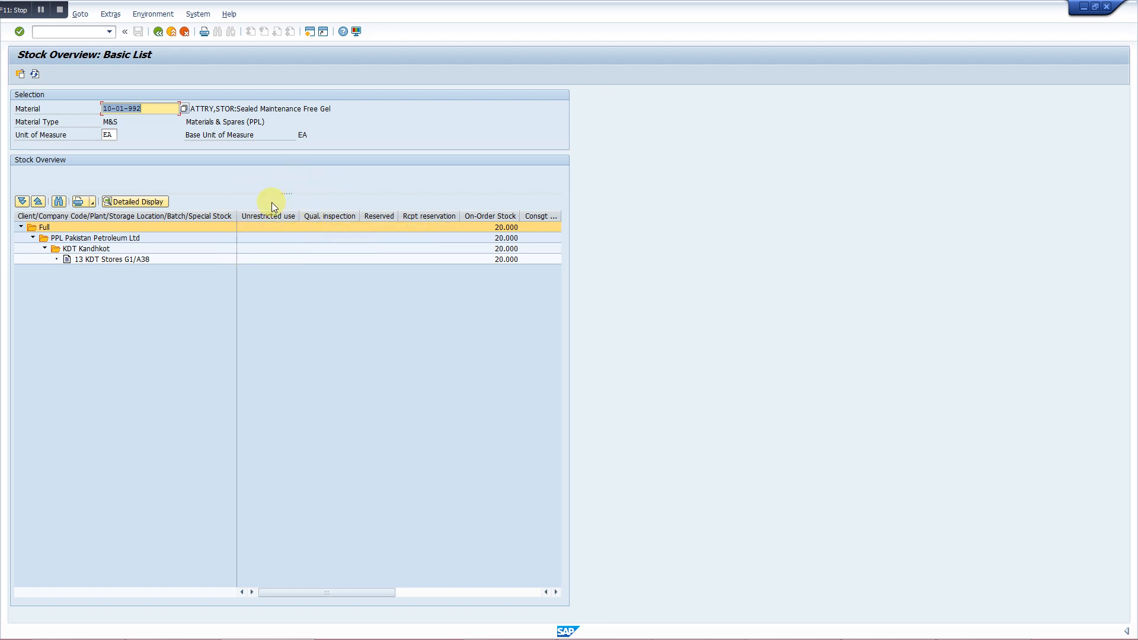
pyautogui.moveTo(334, 221)
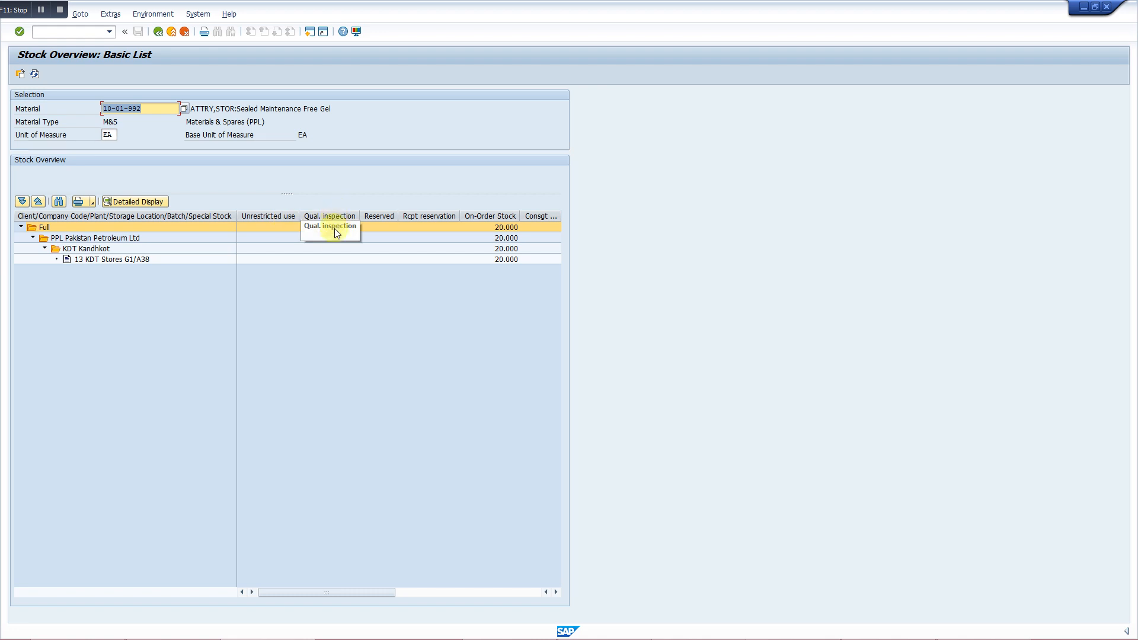
pyautogui.moveTo(490, 225)
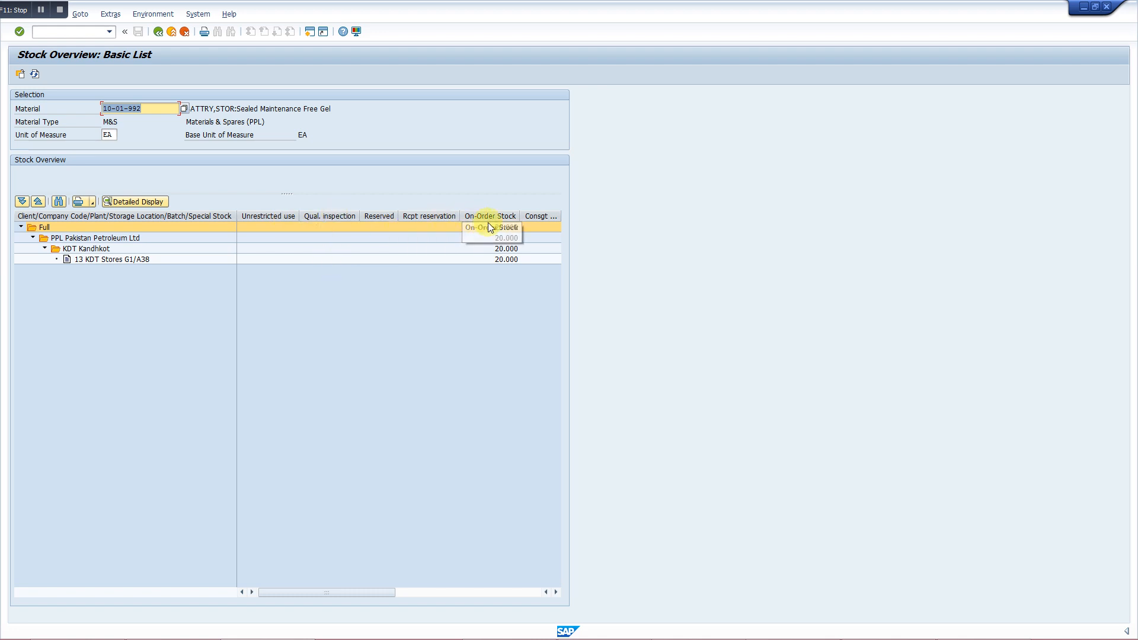
pyautogui.moveTo(497, 212)
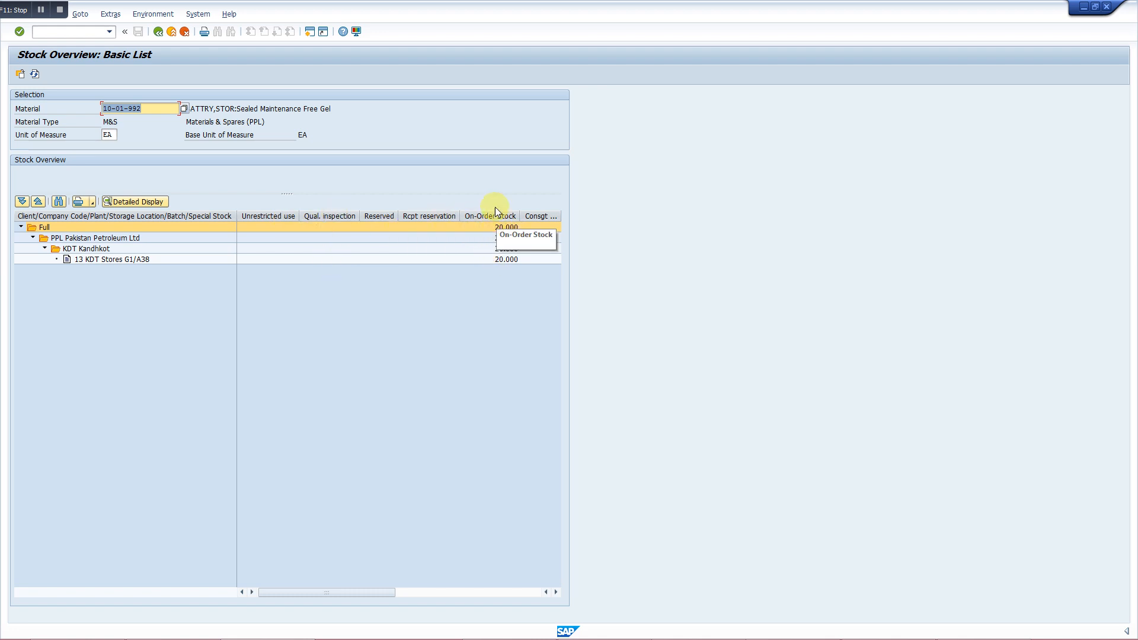
pyautogui.moveTo(502, 180)
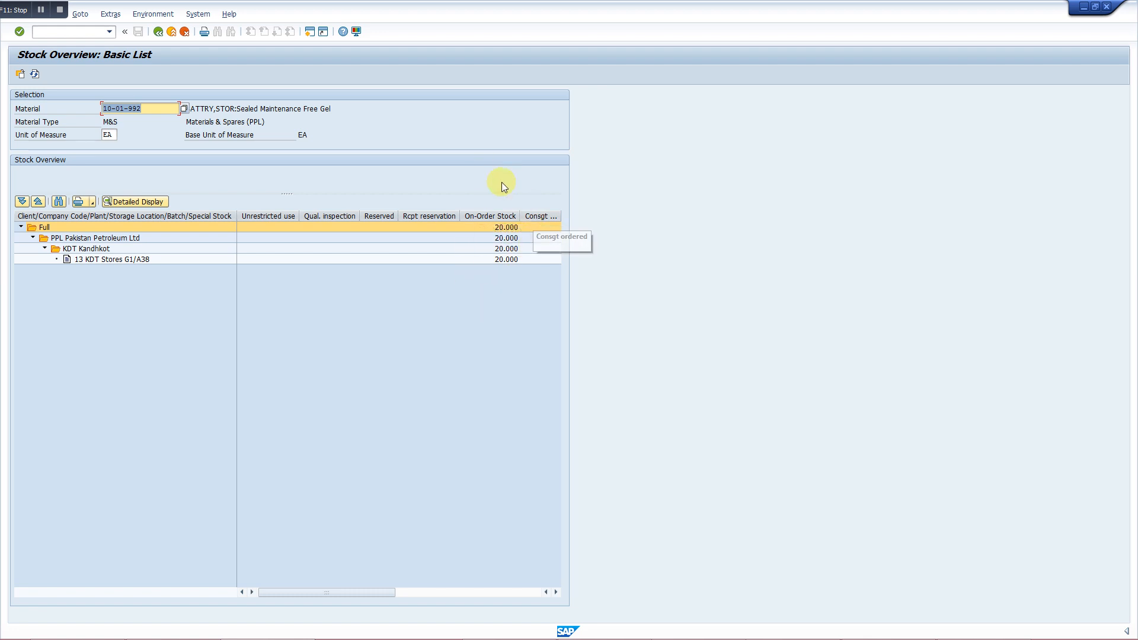
pyautogui.moveTo(508, 181)
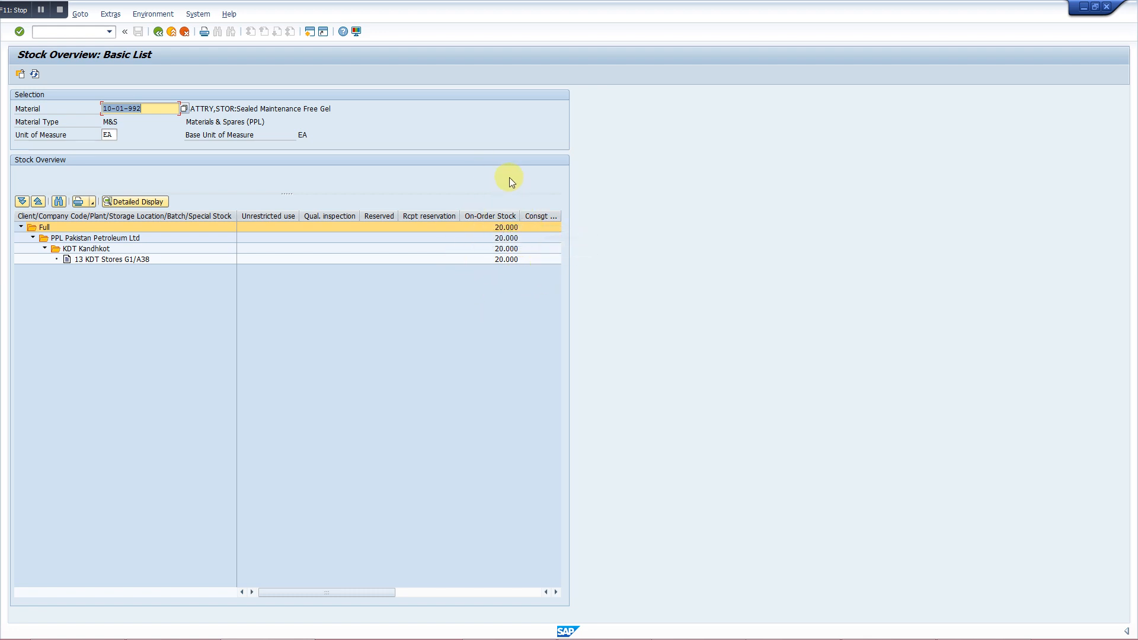
pyautogui.moveTo(184, 70)
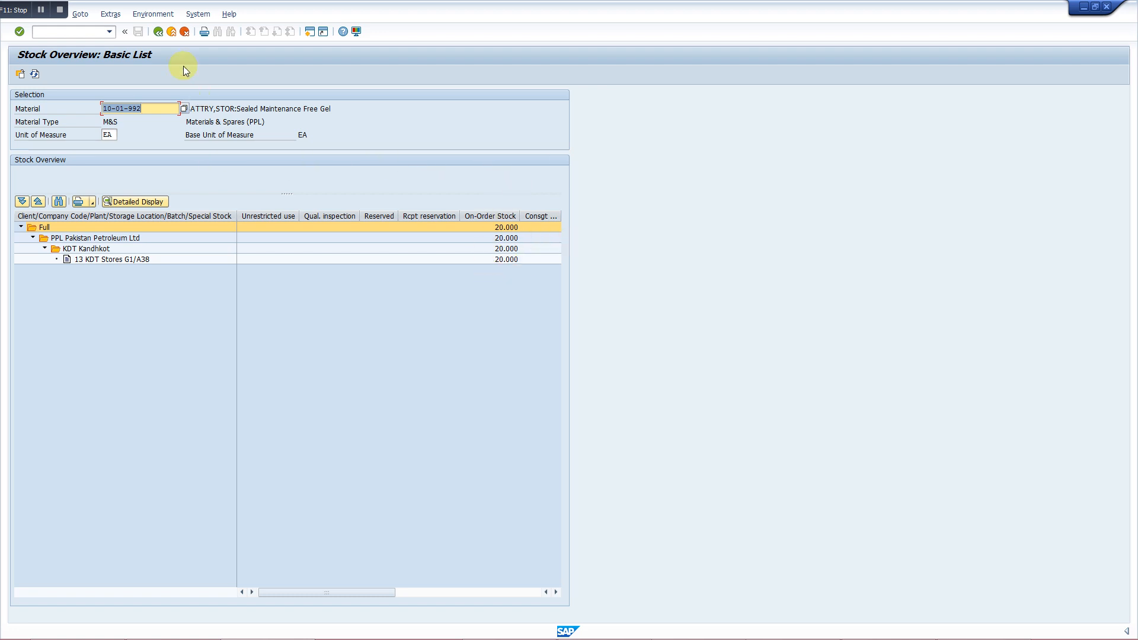
pyautogui.click(159, 31)
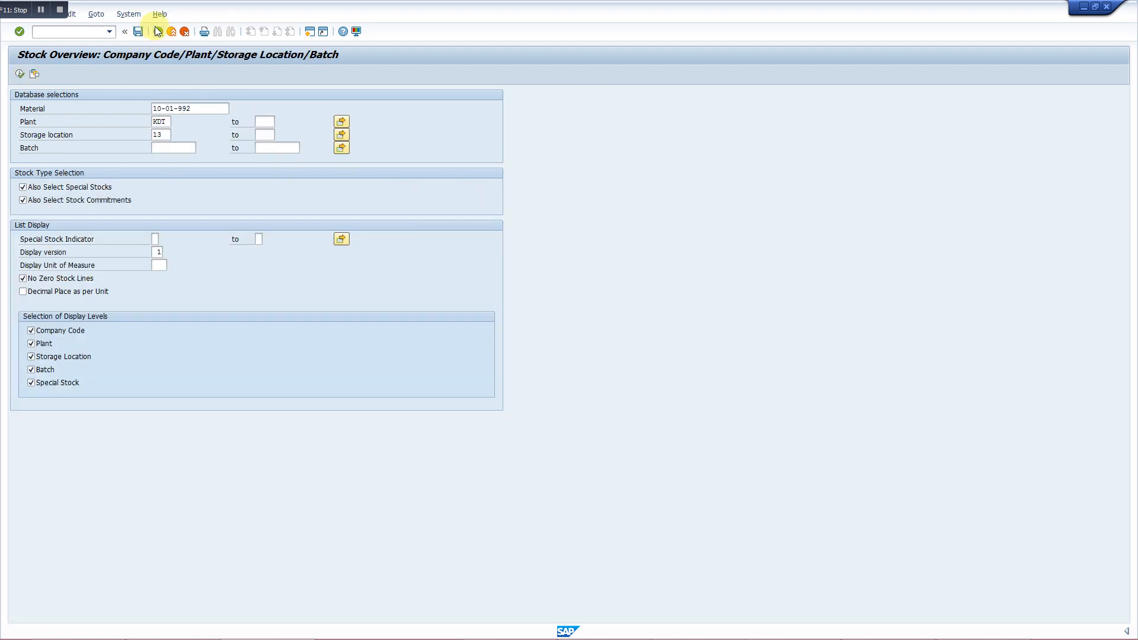
# - Run MB52 warehouse stocks for 10-01-992 at KDT/13, showing zero stock, then go back
pyautogui.click(124, 31)
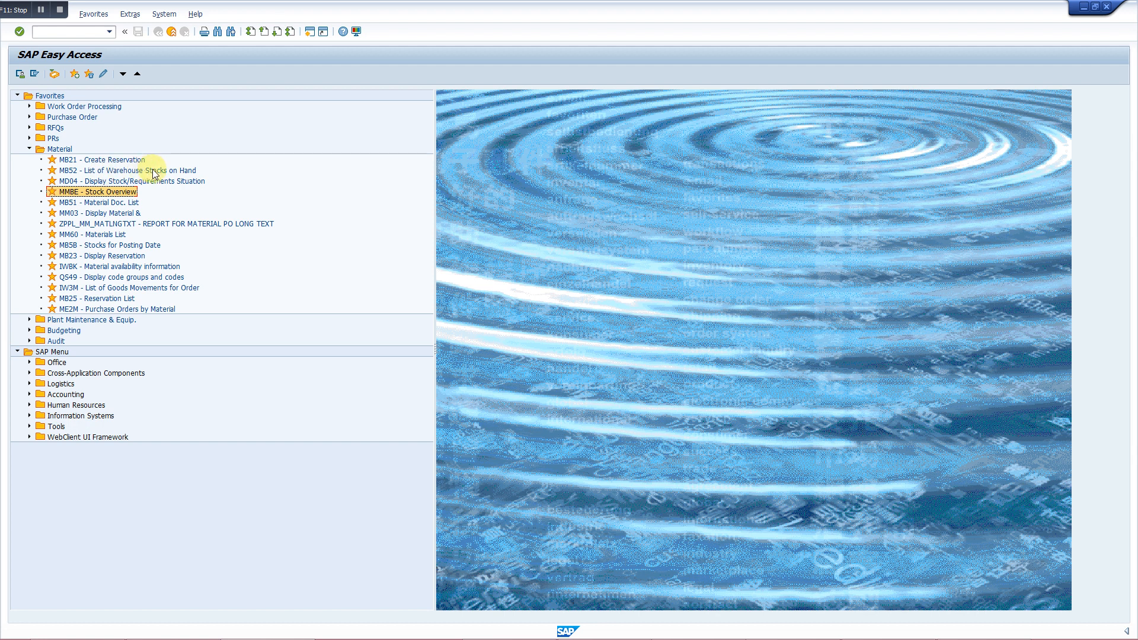
pyautogui.click(123, 170)
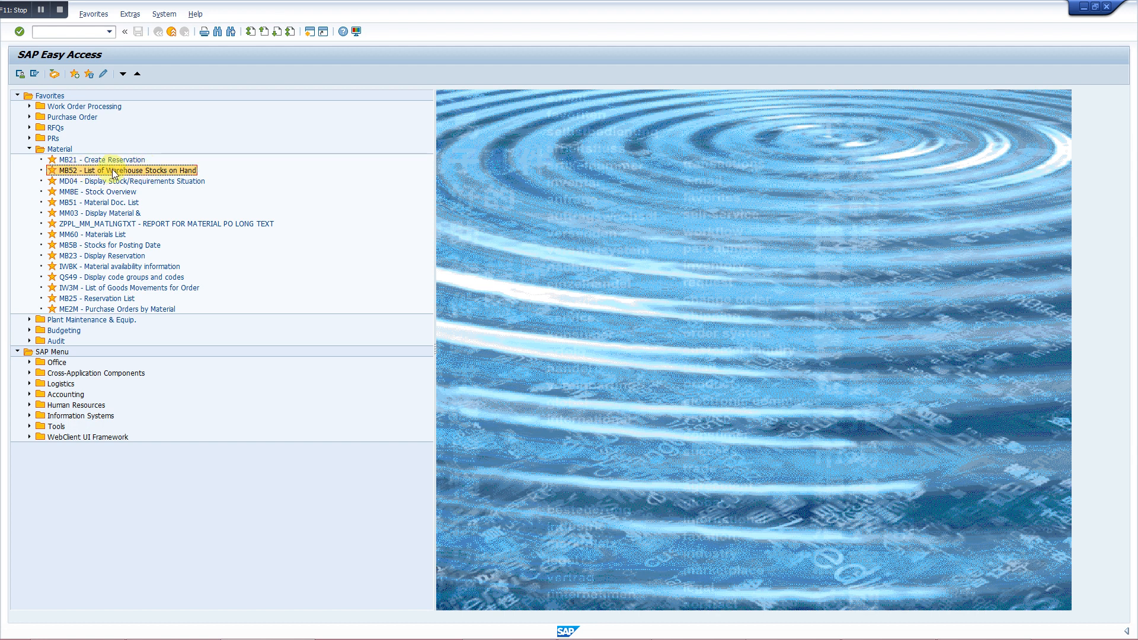
pyautogui.doubleClick(121, 170)
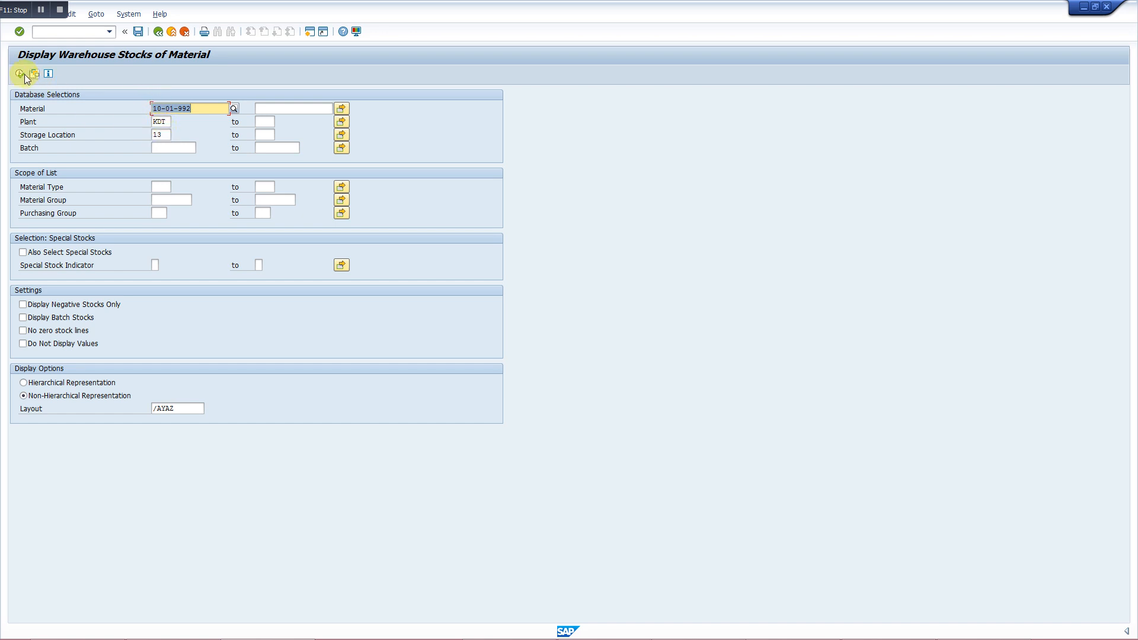
pyautogui.click(19, 73)
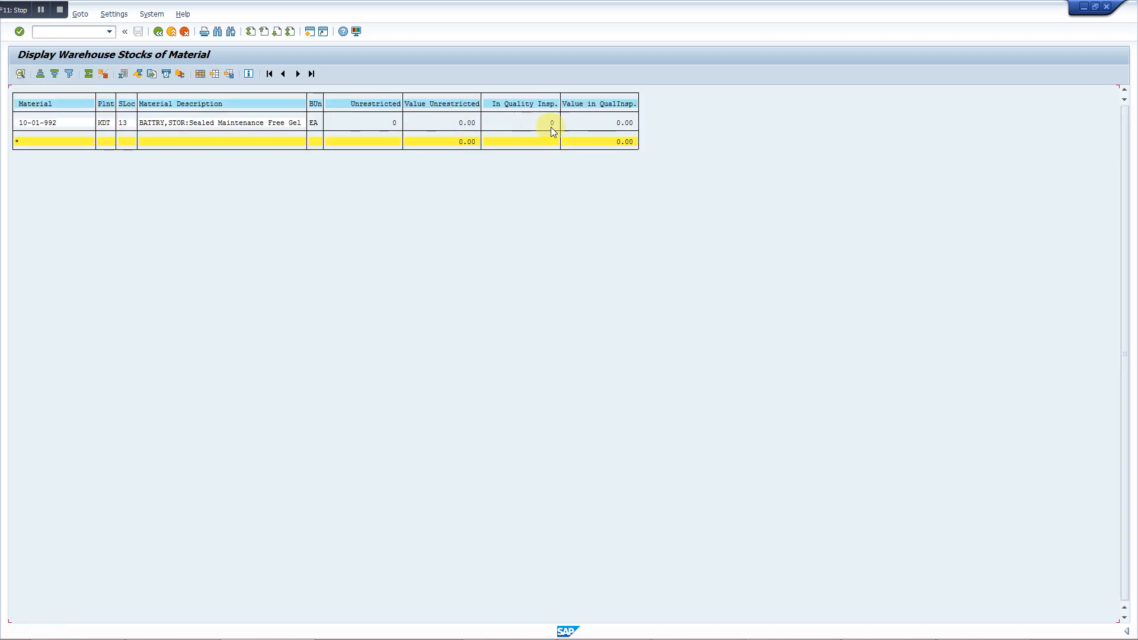
pyautogui.moveTo(146, 61)
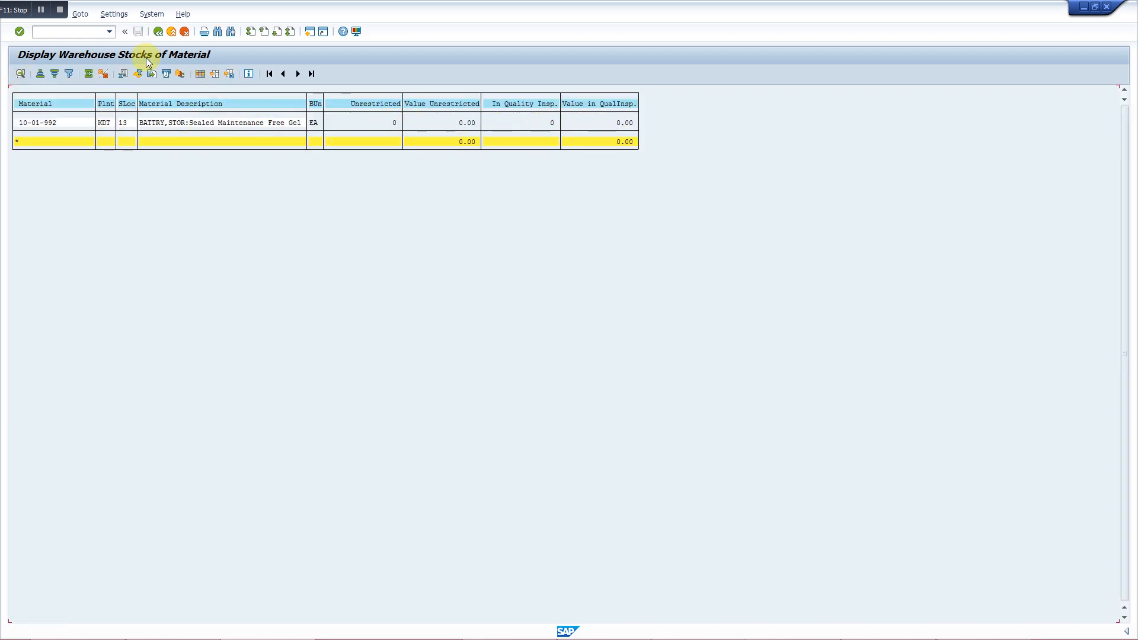
pyautogui.click(159, 31)
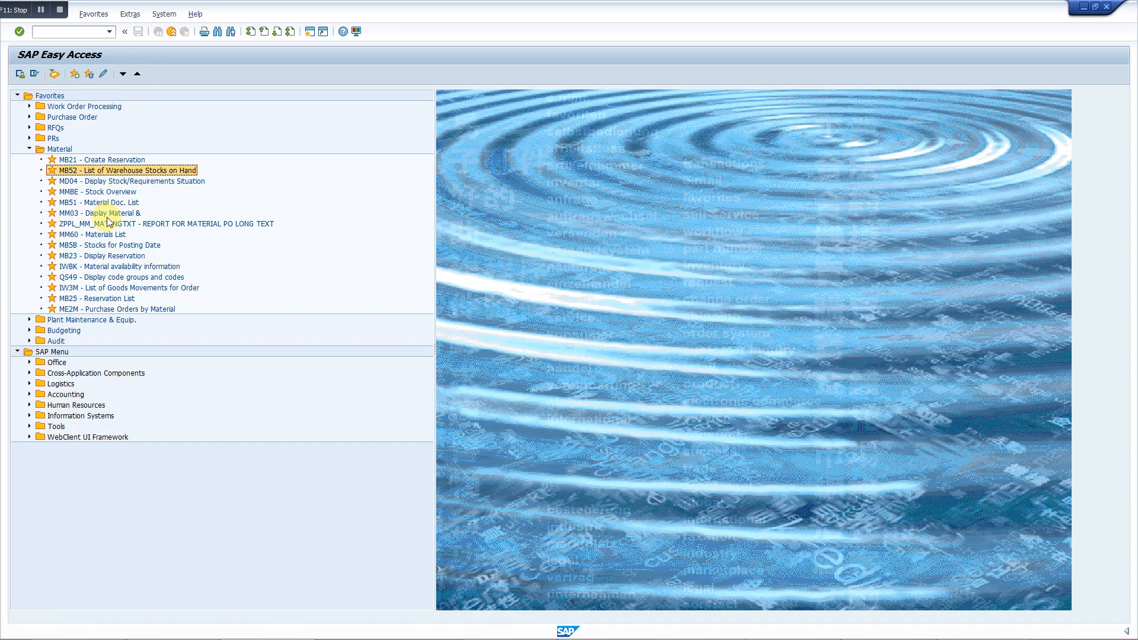
pyautogui.click(131, 180)
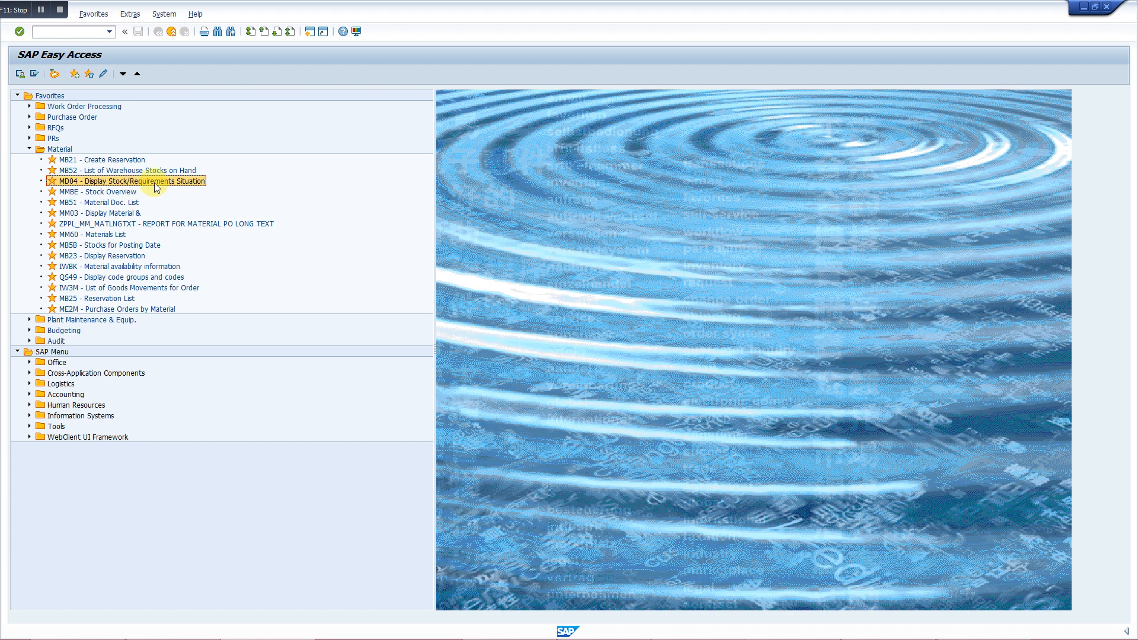
pyautogui.doubleClick(126, 181)
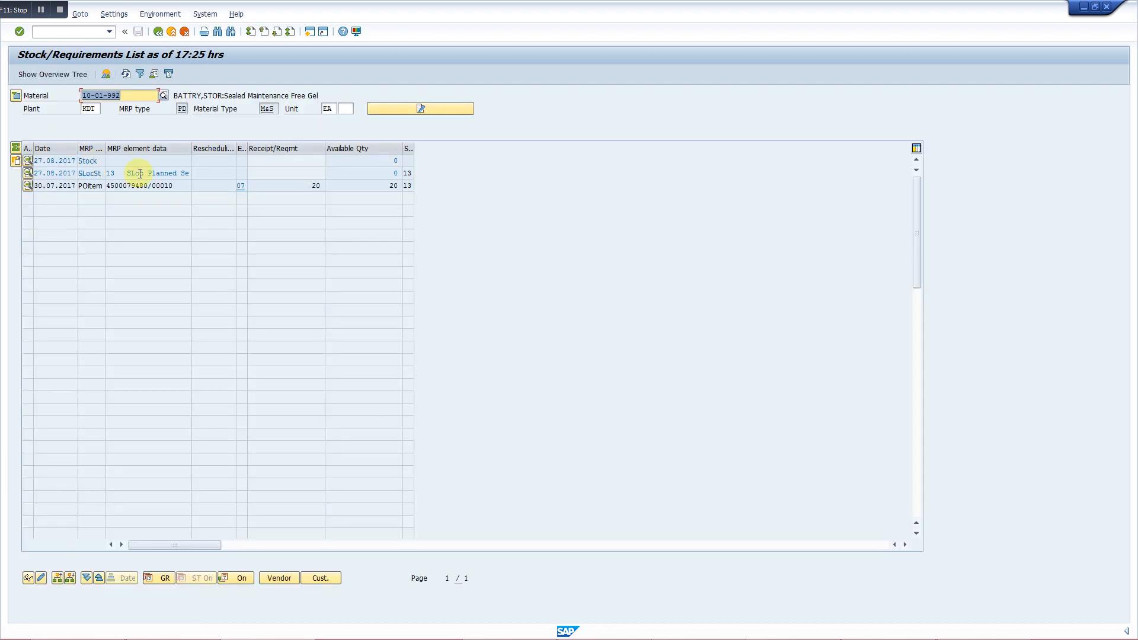
pyautogui.doubleClick(139, 172)
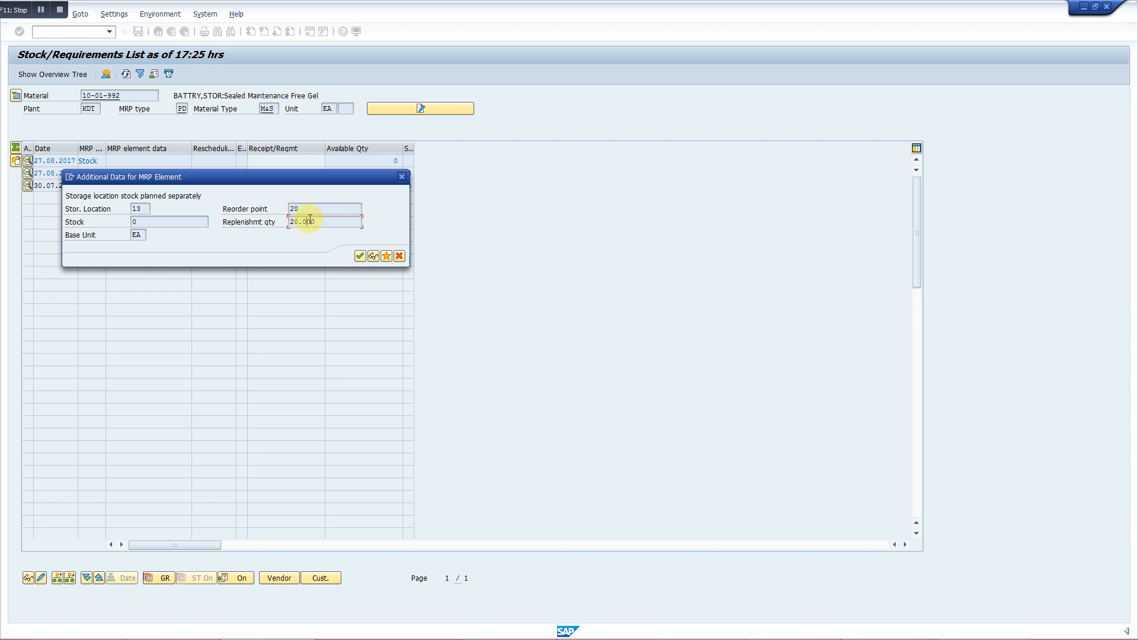
pyautogui.moveTo(352, 189)
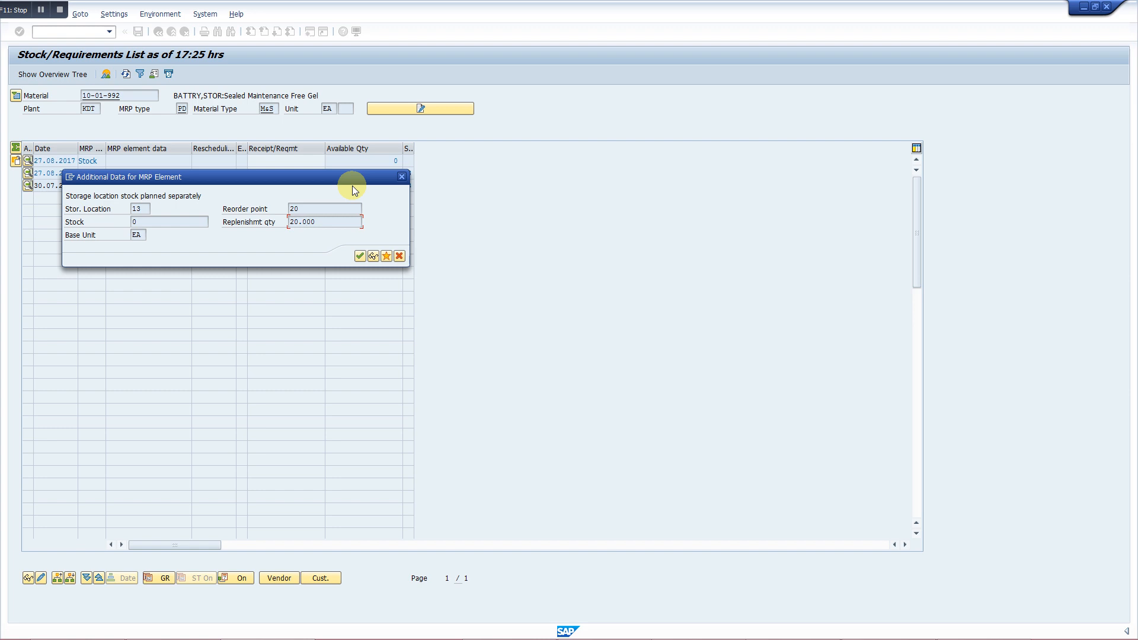
pyautogui.moveTo(367, 185)
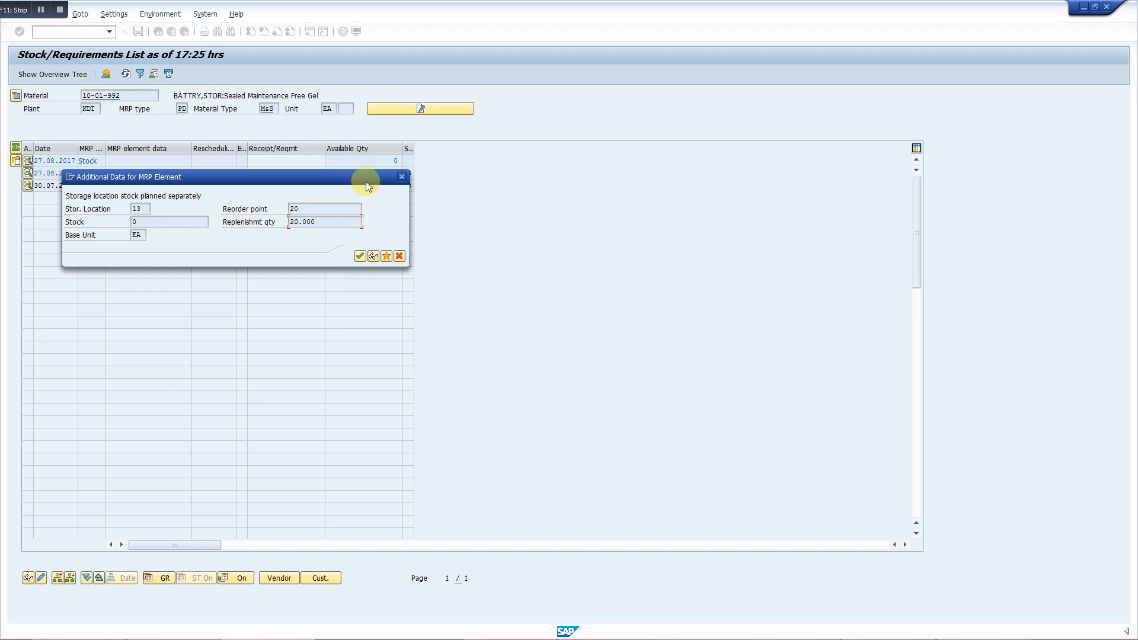
pyautogui.moveTo(403, 181)
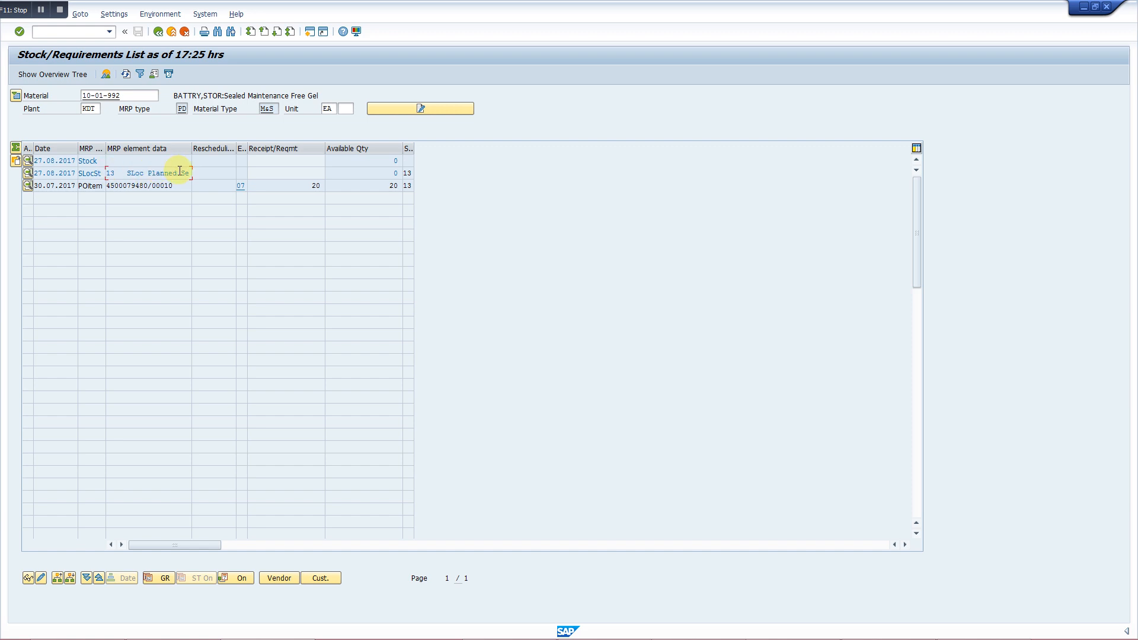
pyautogui.click(149, 185)
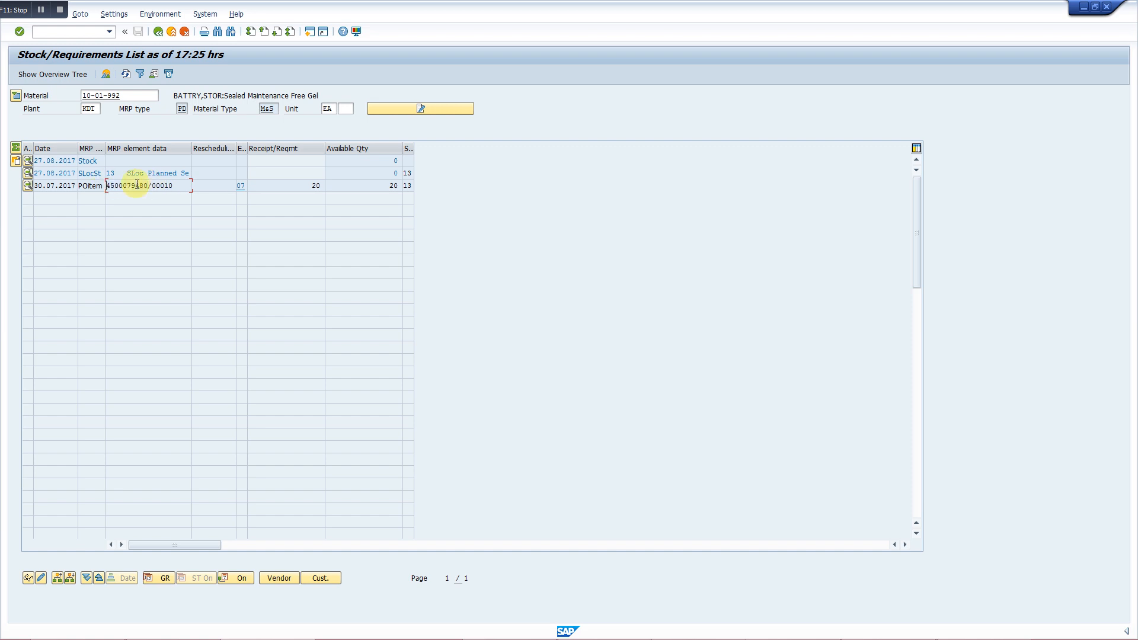
pyautogui.doubleClick(135, 185)
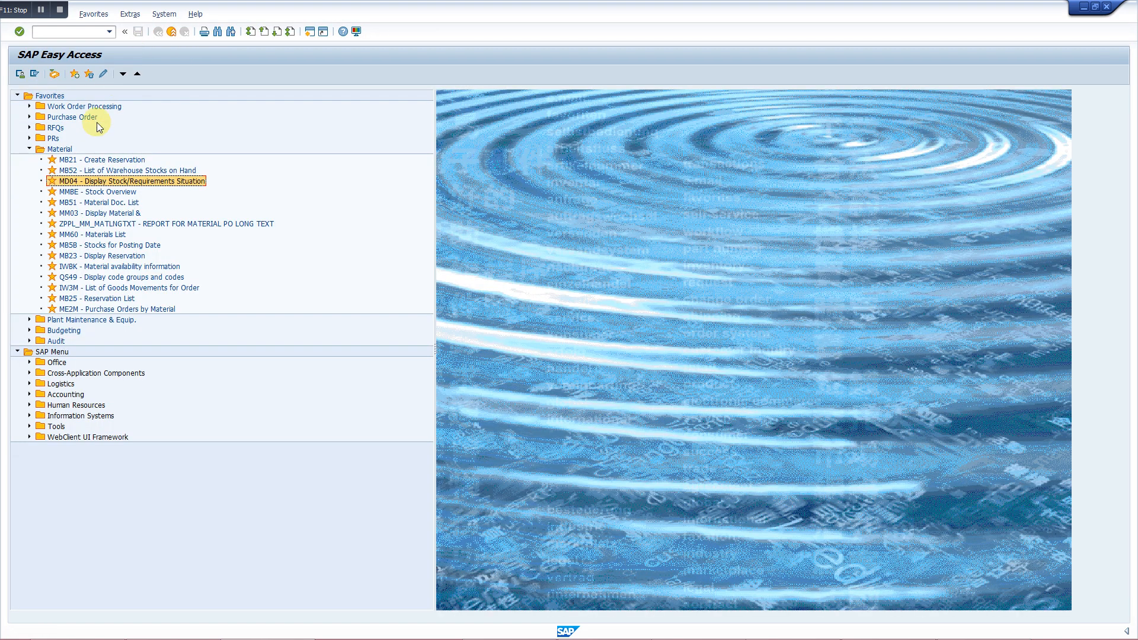
pyautogui.click(31, 117)
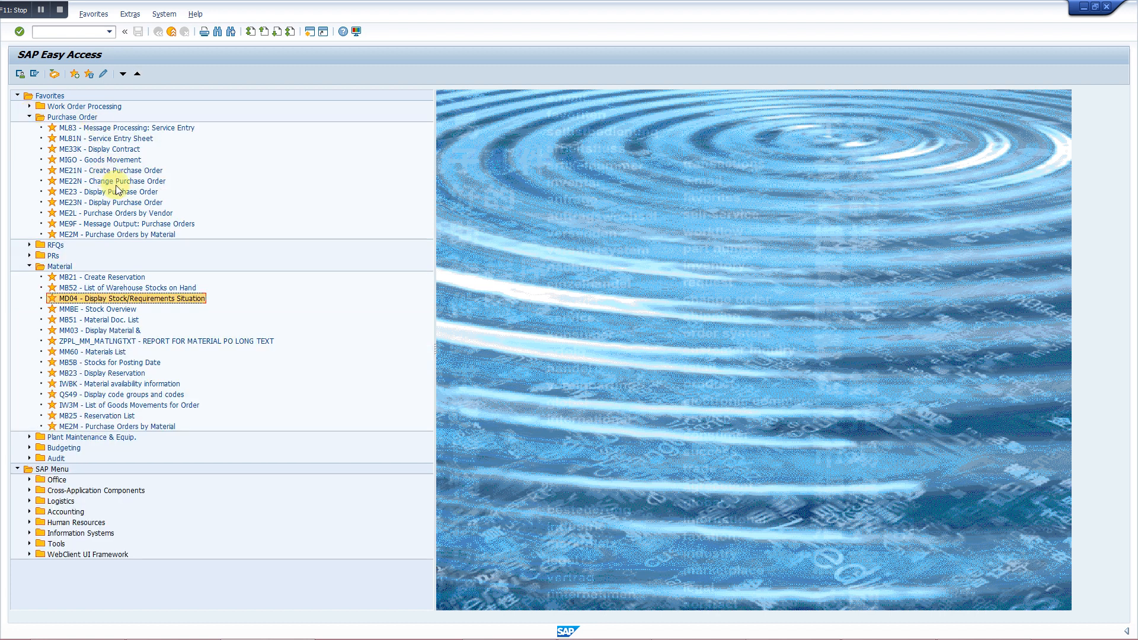
pyautogui.click(110, 202)
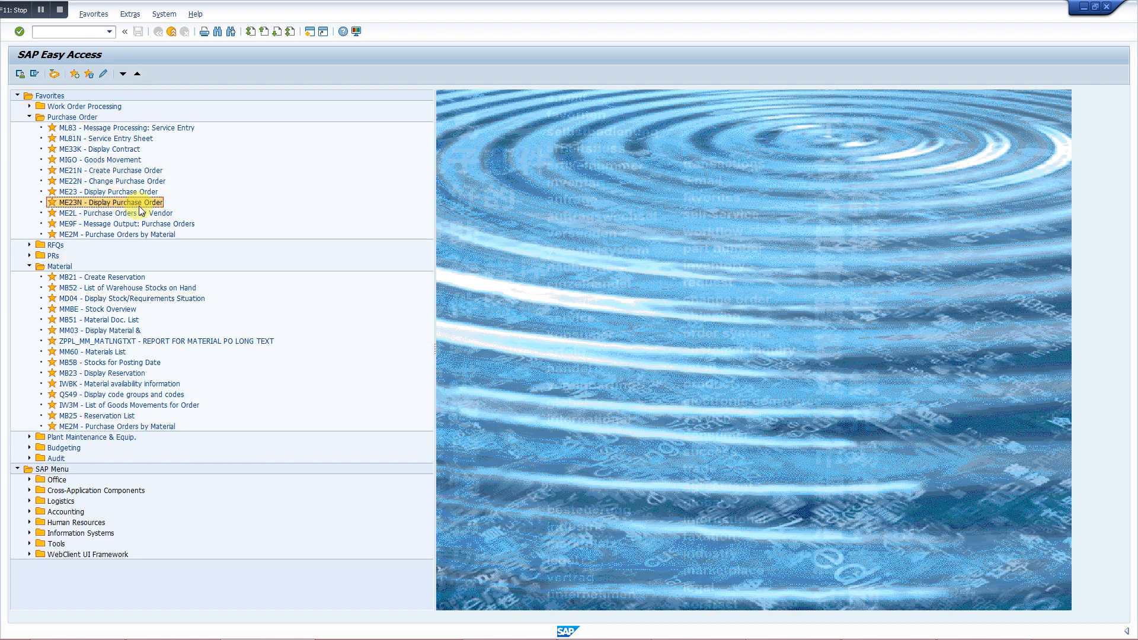
pyautogui.doubleClick(110, 201)
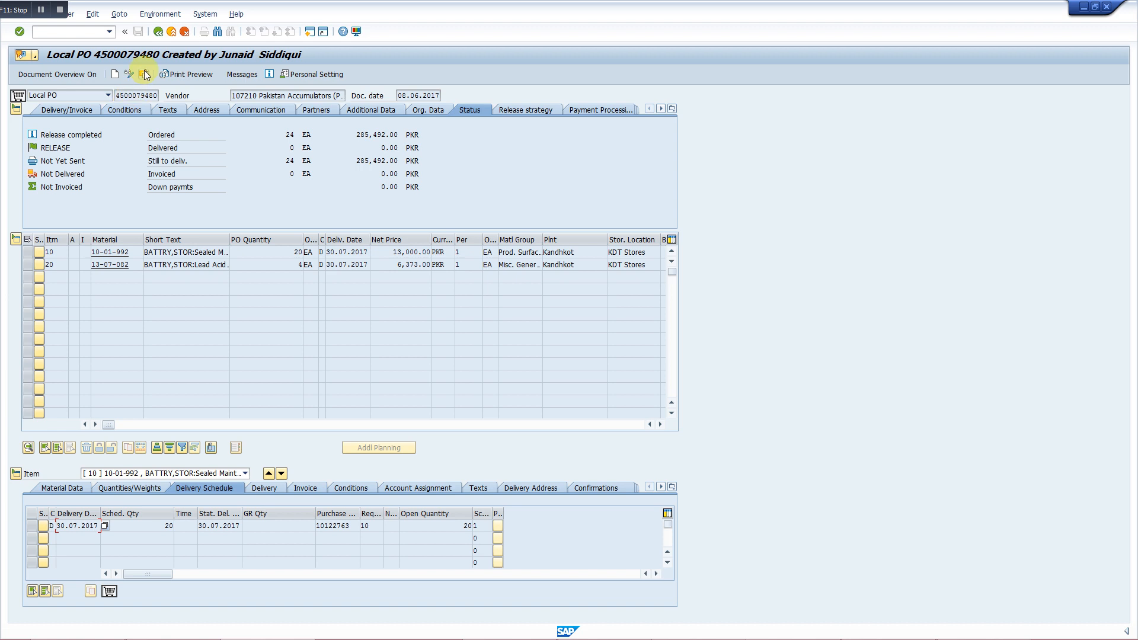
pyautogui.click(144, 74)
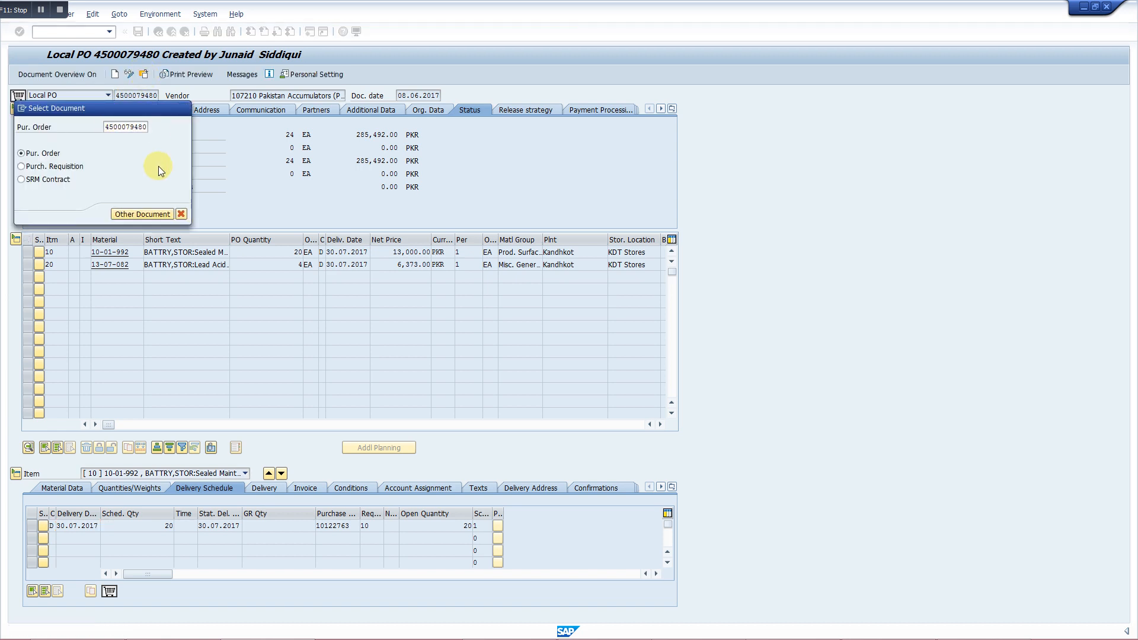
pyautogui.click(181, 213)
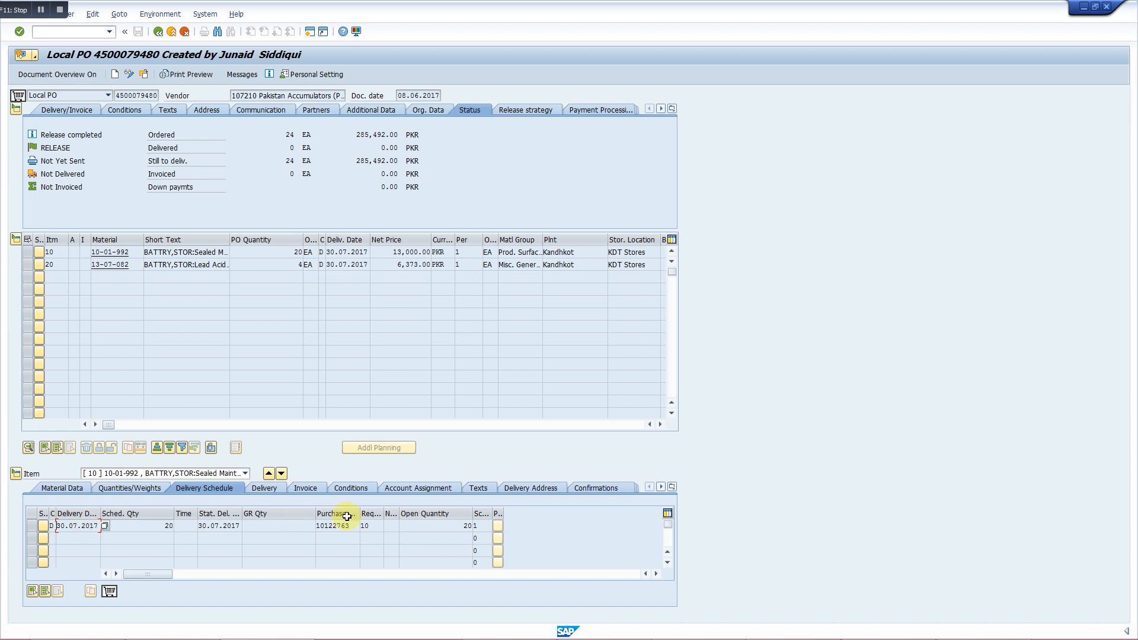
pyautogui.click(478, 488)
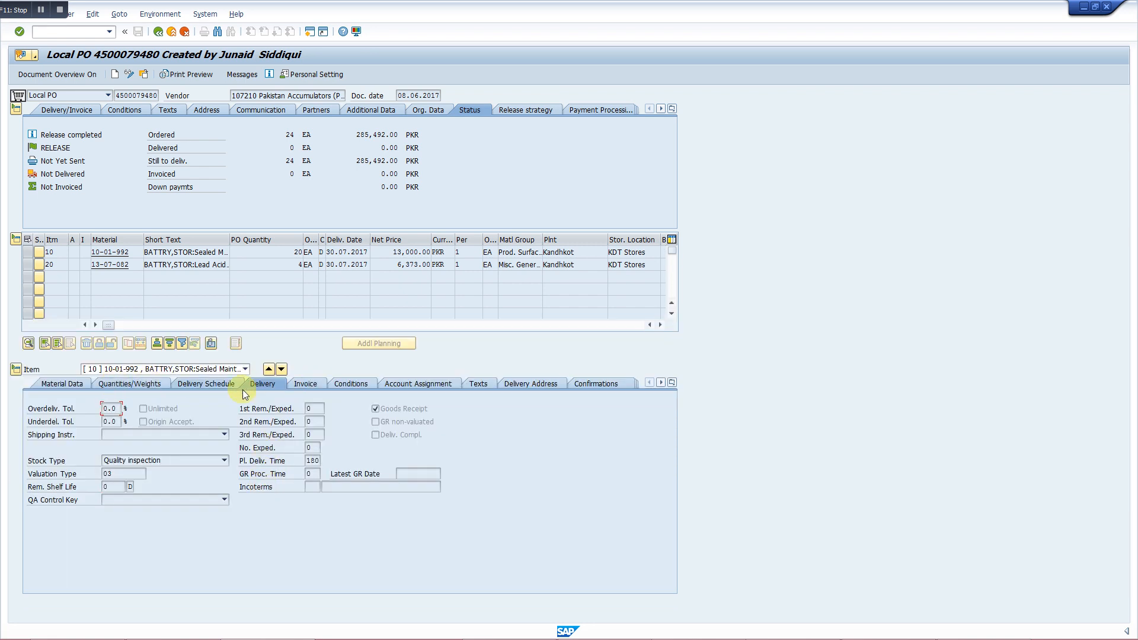
pyautogui.moveTo(230, 392)
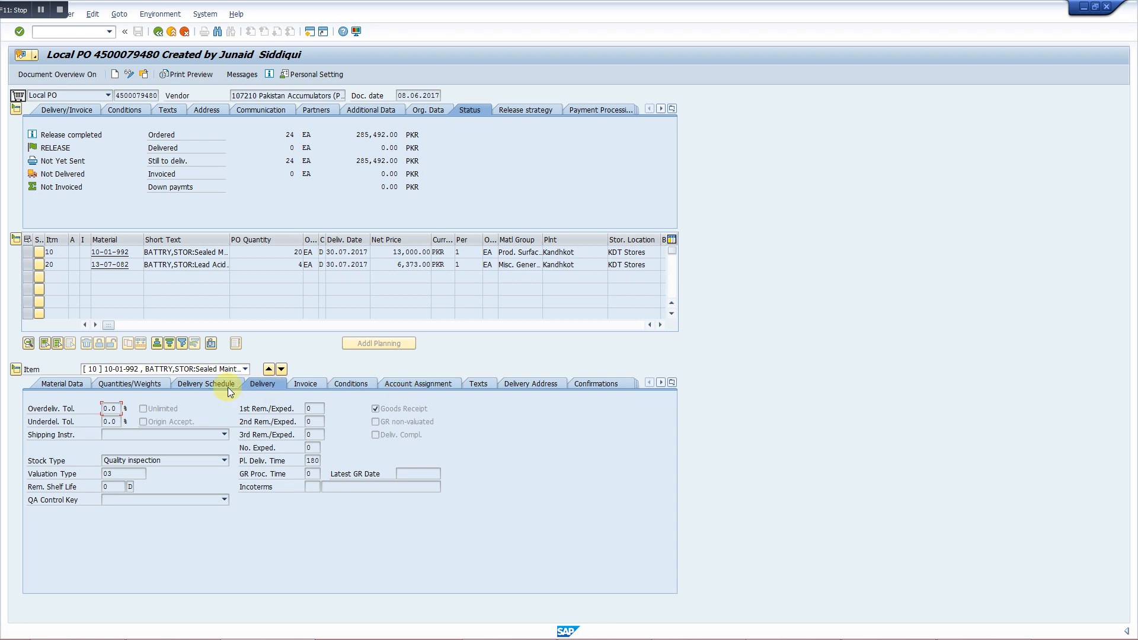
pyautogui.click(206, 383)
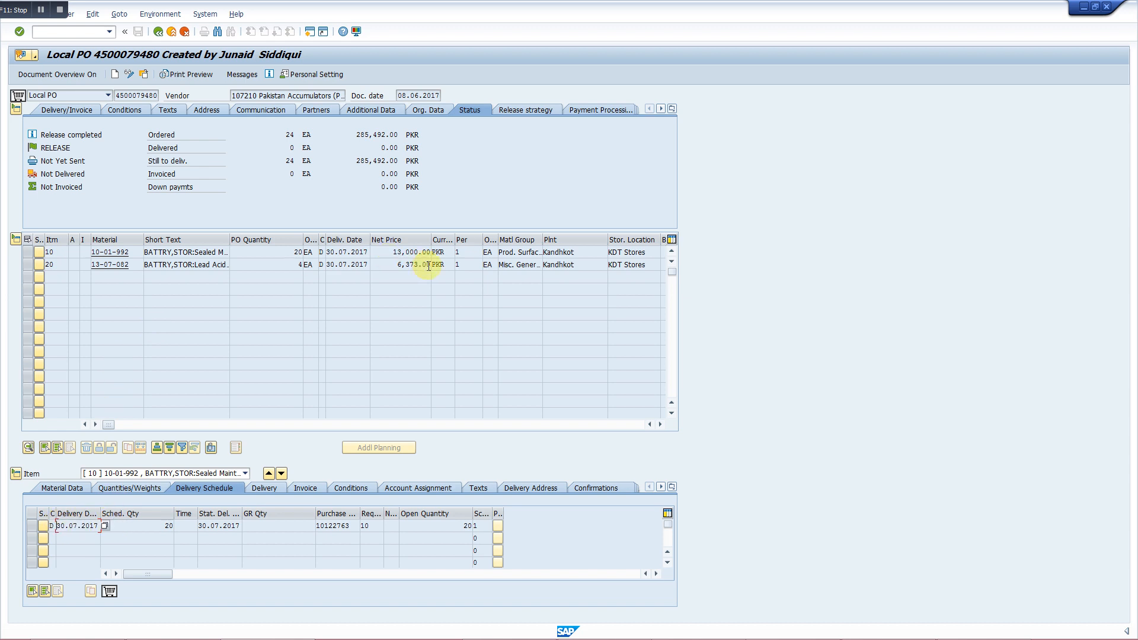
pyautogui.moveTo(243, 74)
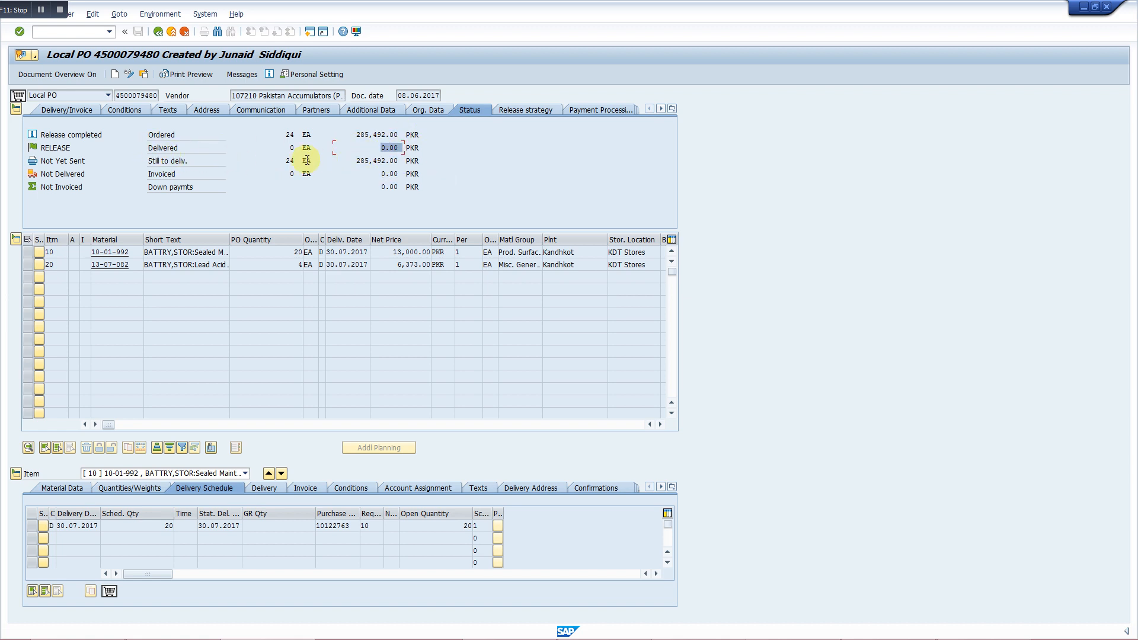
pyautogui.moveTo(388, 147)
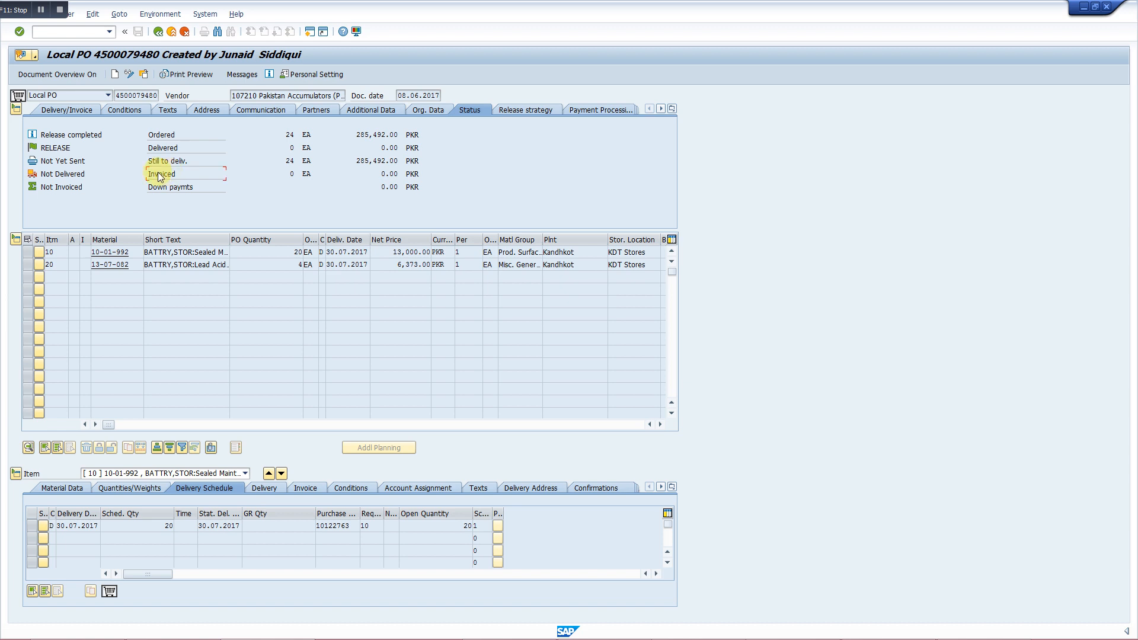
pyautogui.moveTo(382, 173)
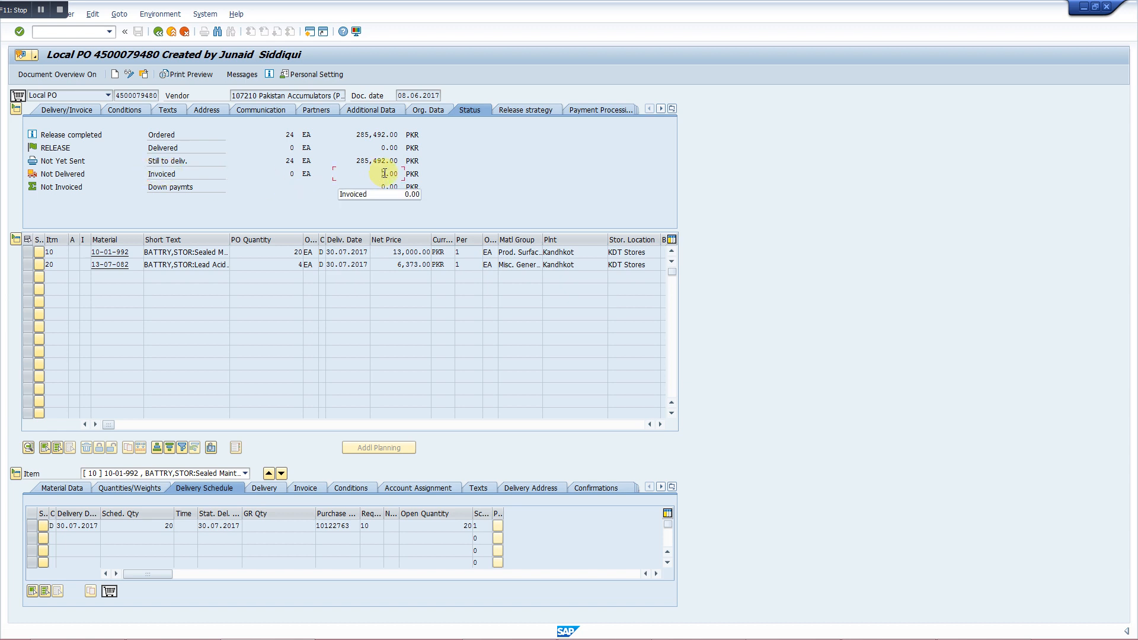
pyautogui.moveTo(366, 170)
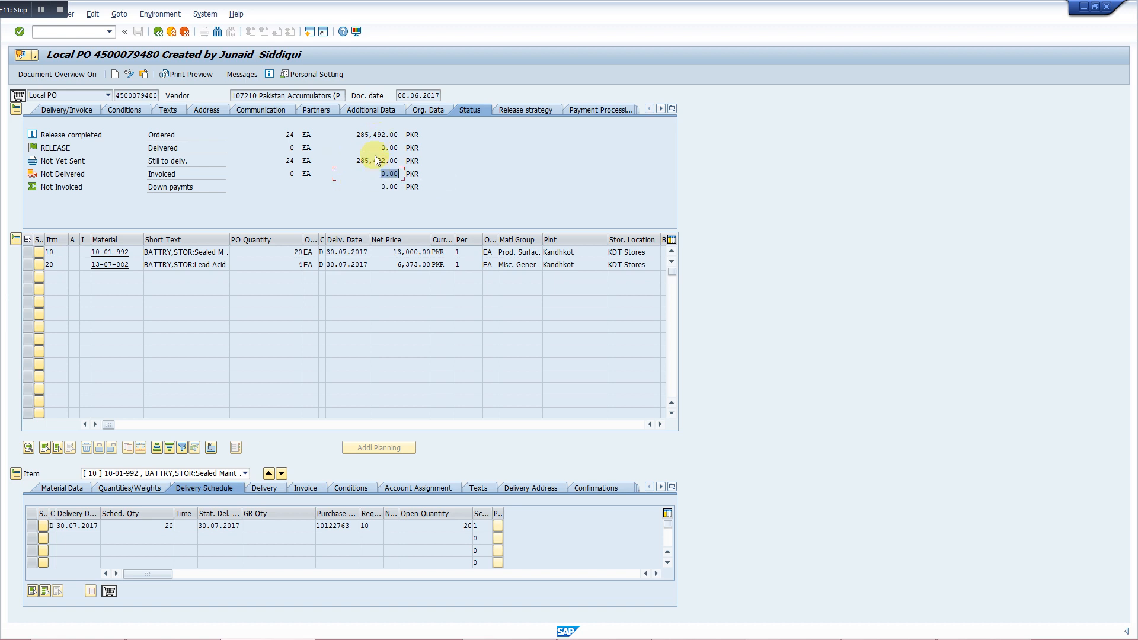
pyautogui.moveTo(372, 165)
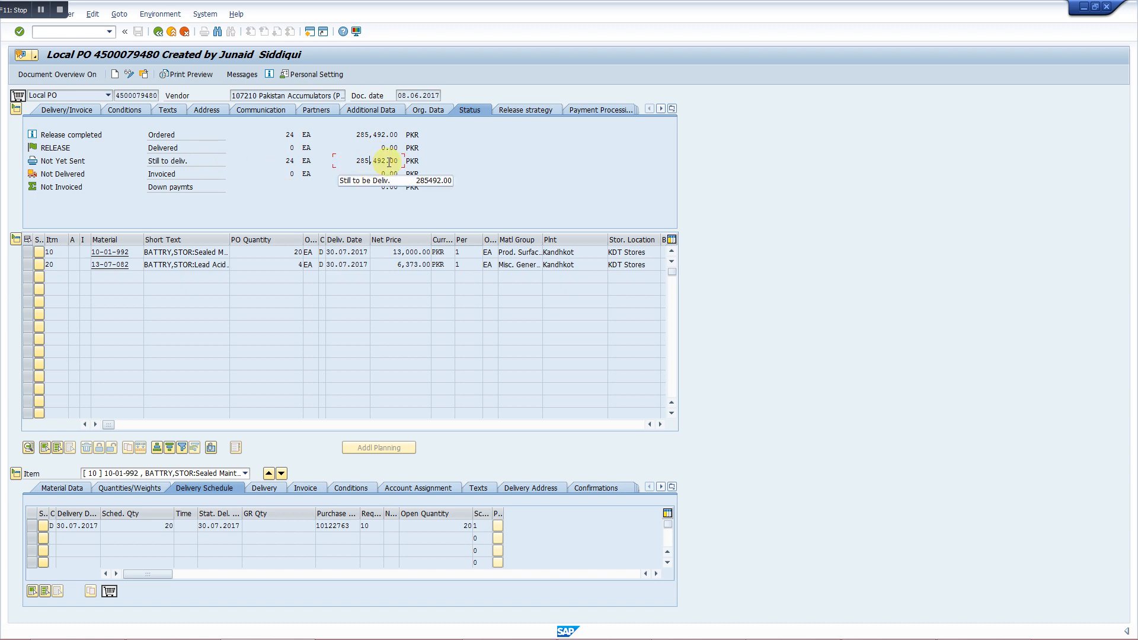
pyautogui.moveTo(363, 146)
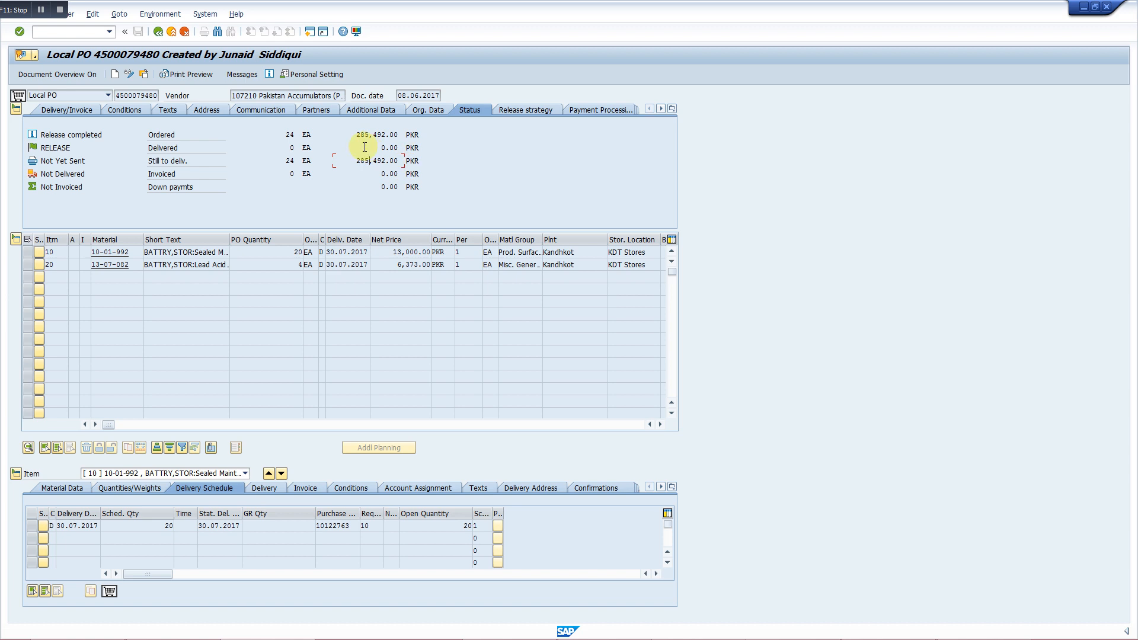
pyautogui.moveTo(401, 158)
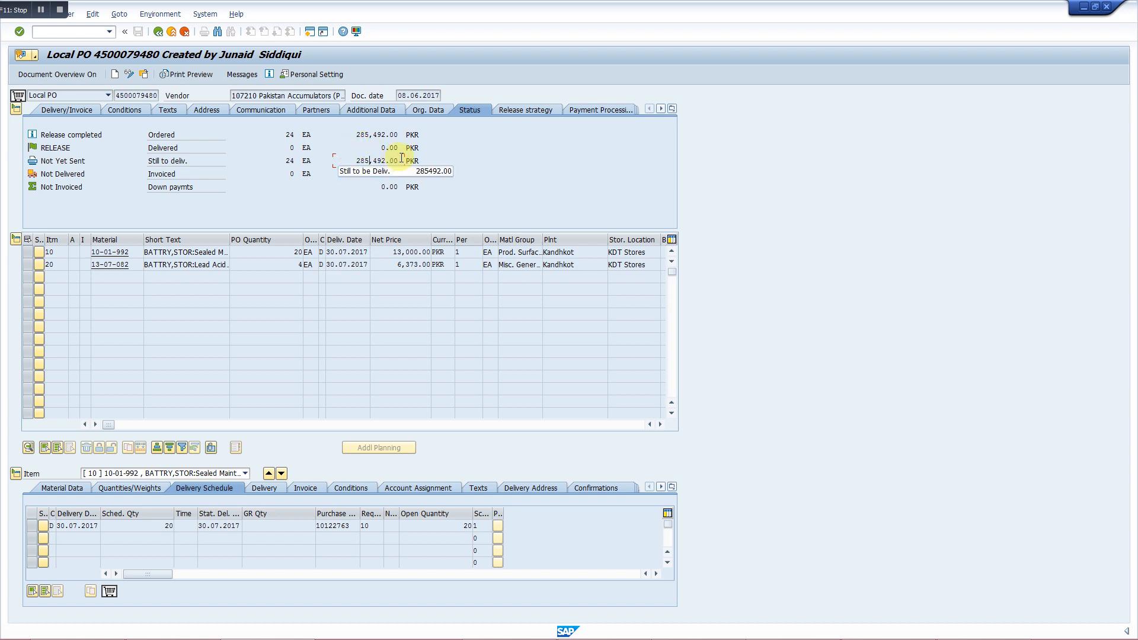
pyautogui.moveTo(388, 148)
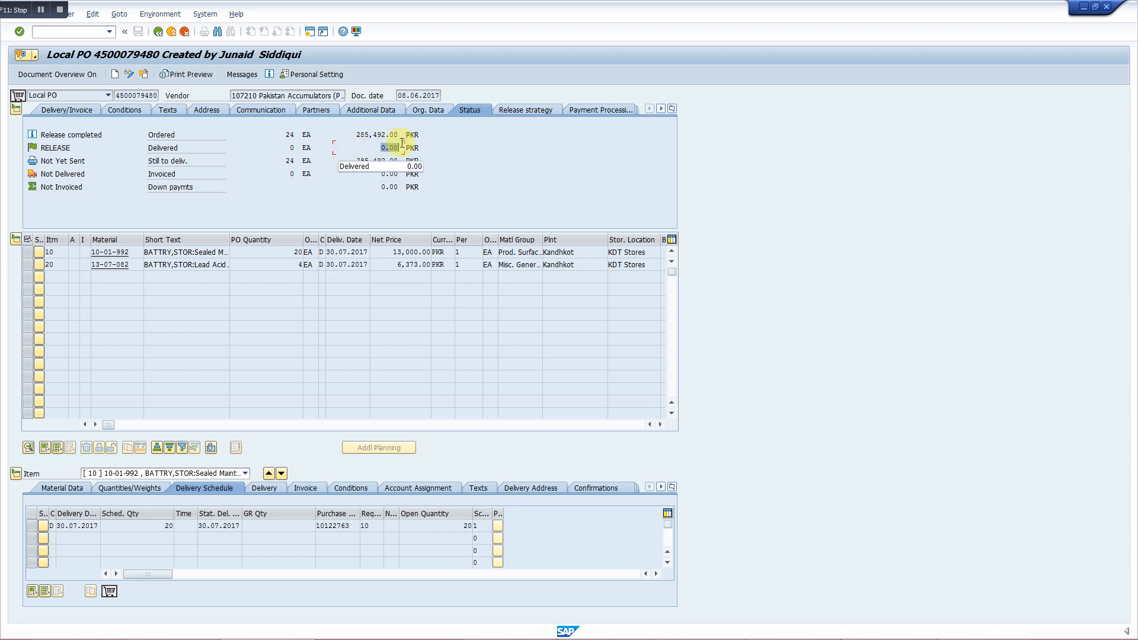
pyautogui.moveTo(378, 174)
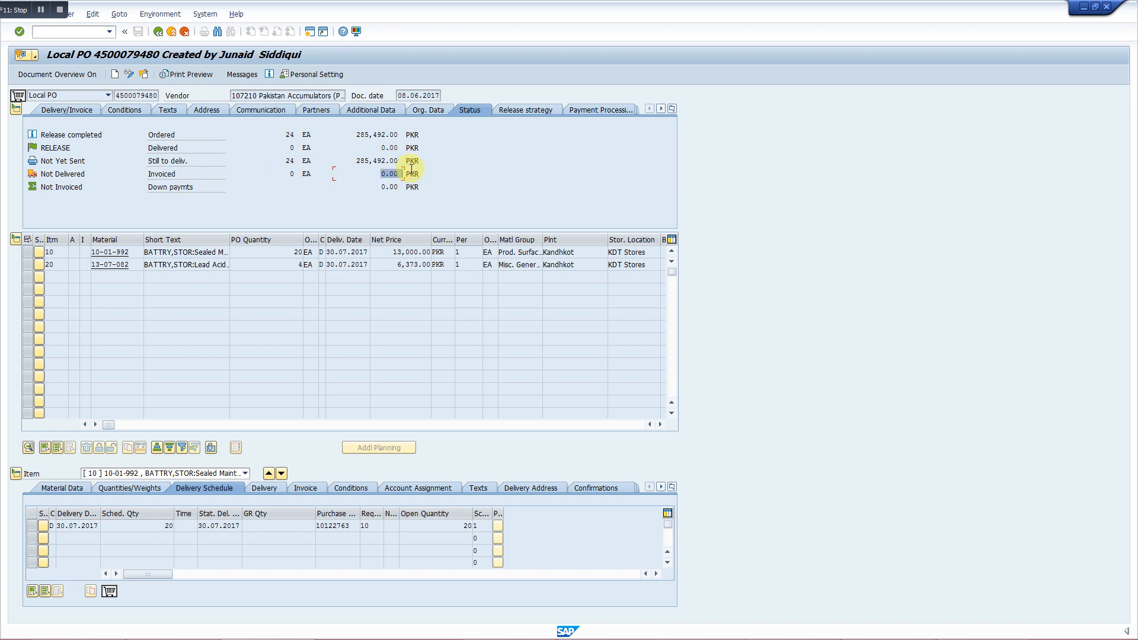
pyautogui.moveTo(389, 174)
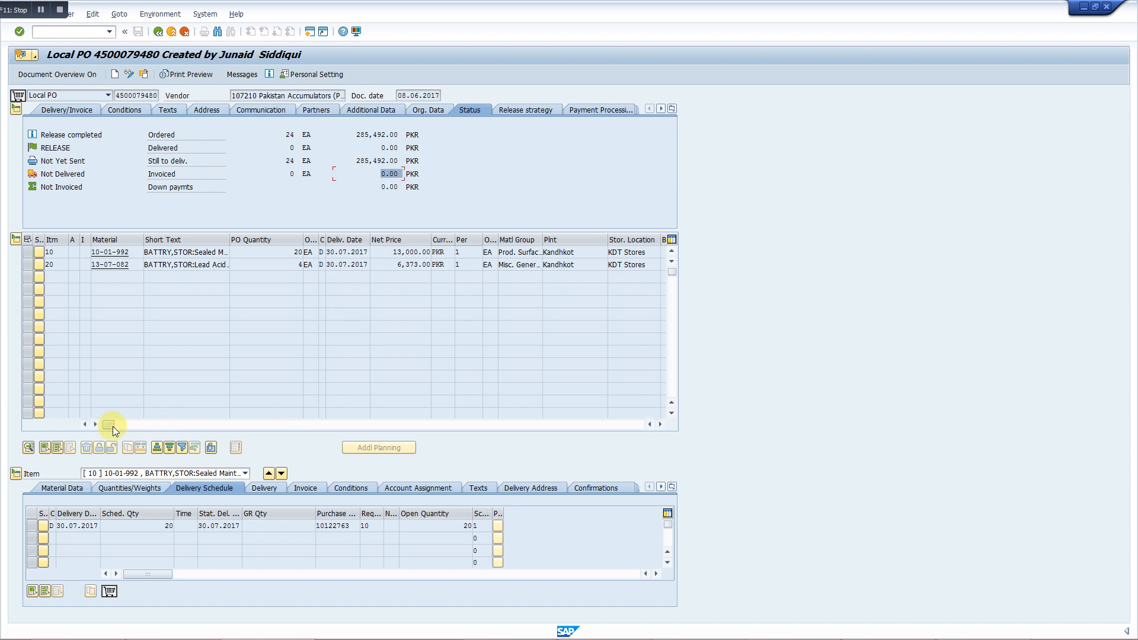
# - Scroll the item table right to show requisitions 10122763 and 10122812
pyautogui.hscroll(3)
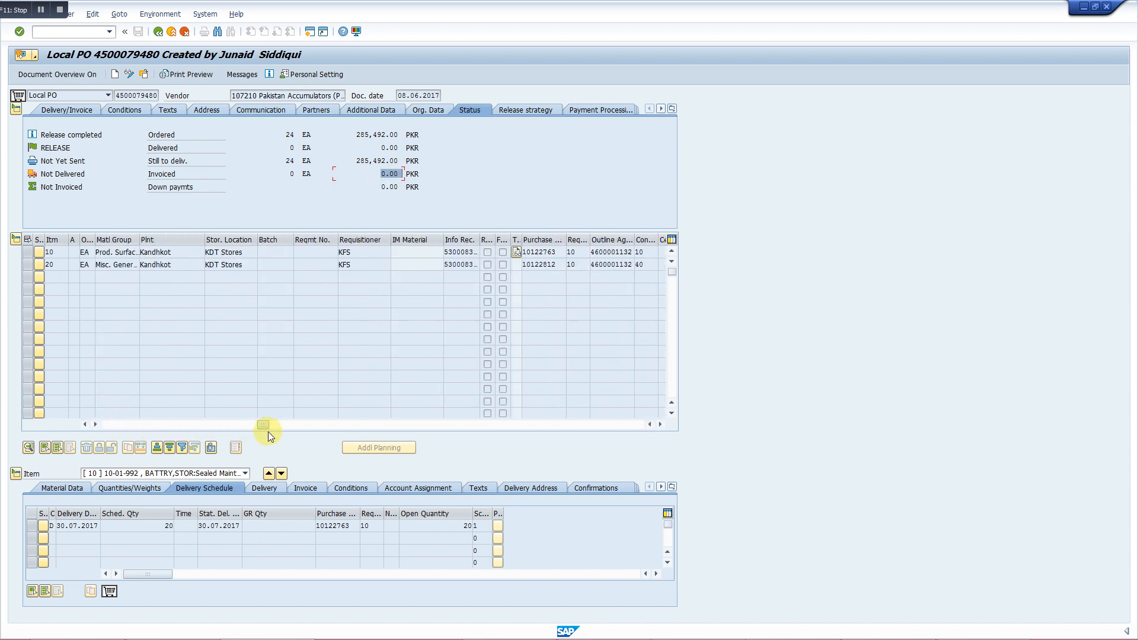
pyautogui.hscroll(3)
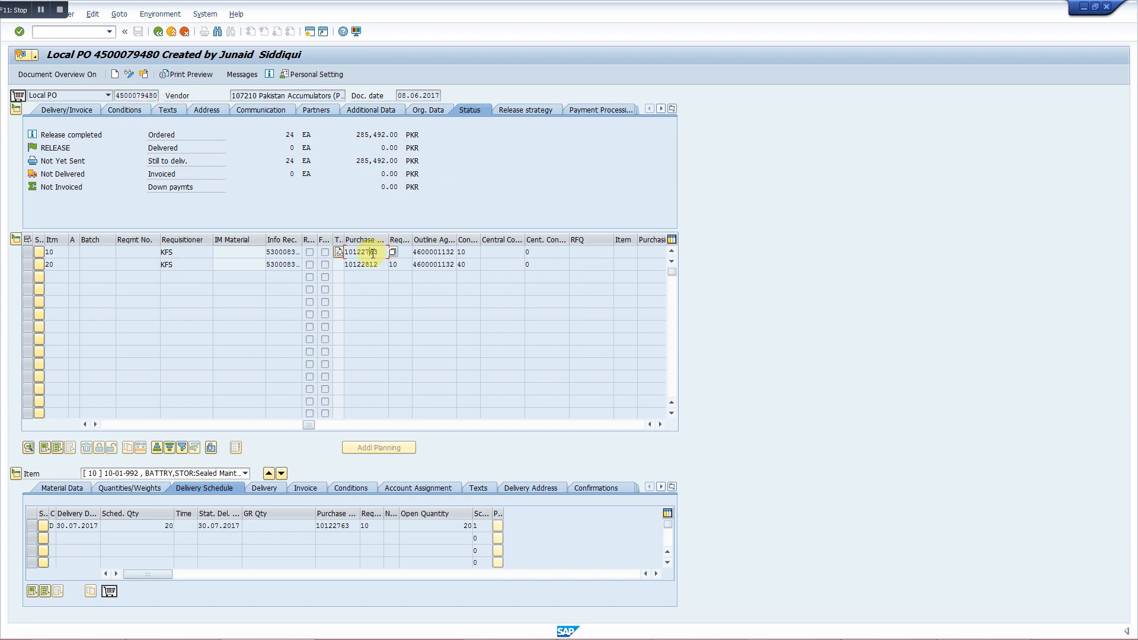
pyautogui.click(337, 251)
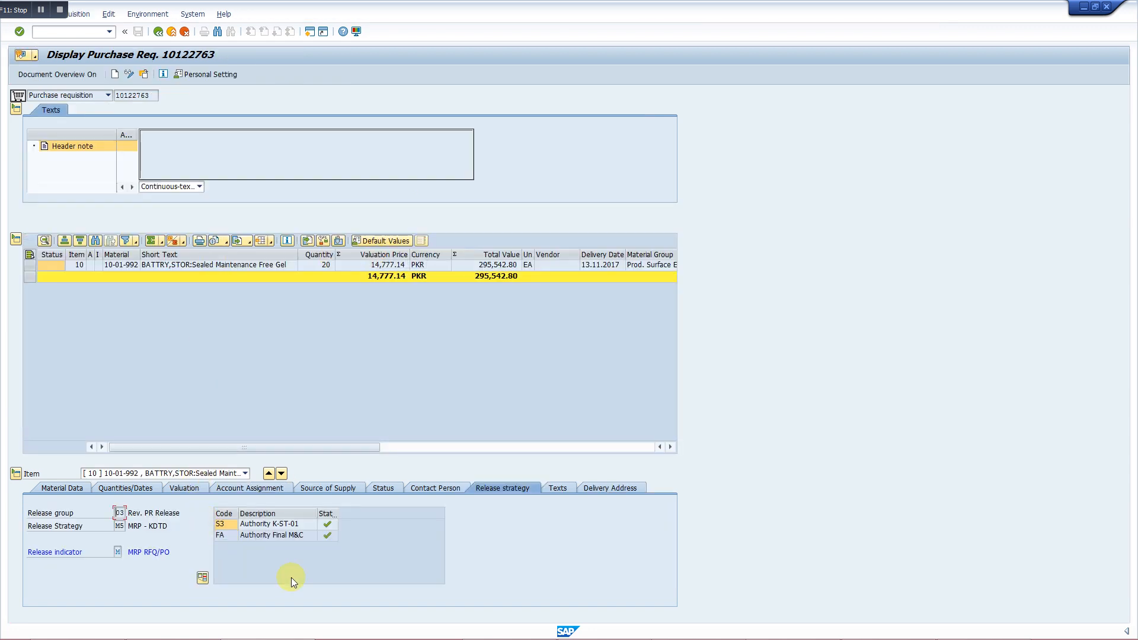
pyautogui.moveTo(468, 476)
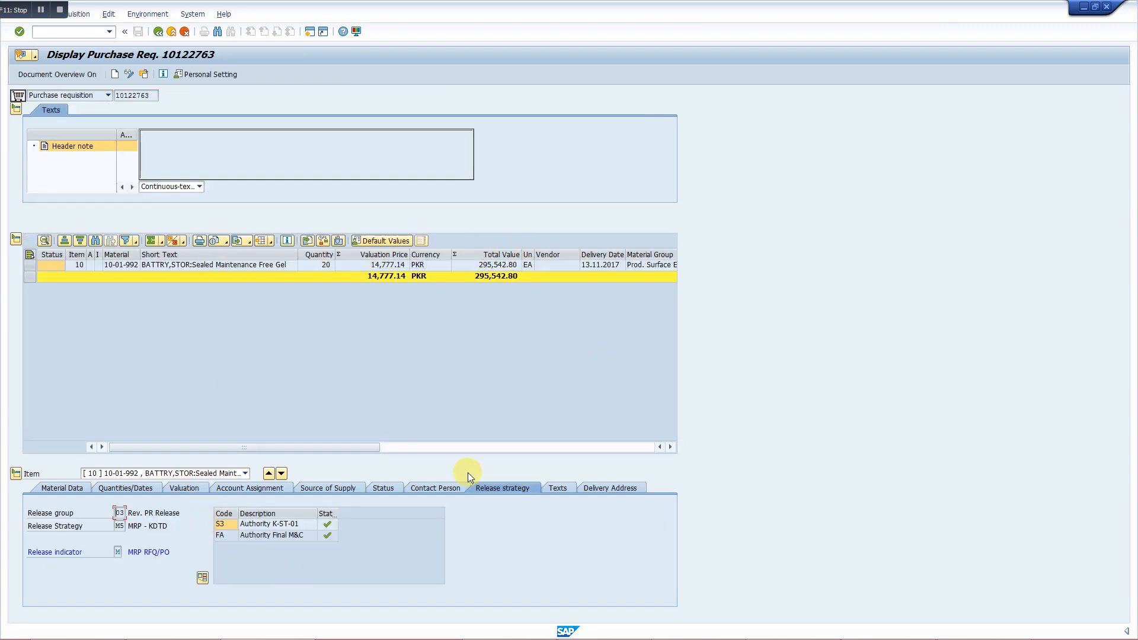
pyautogui.moveTo(121, 265)
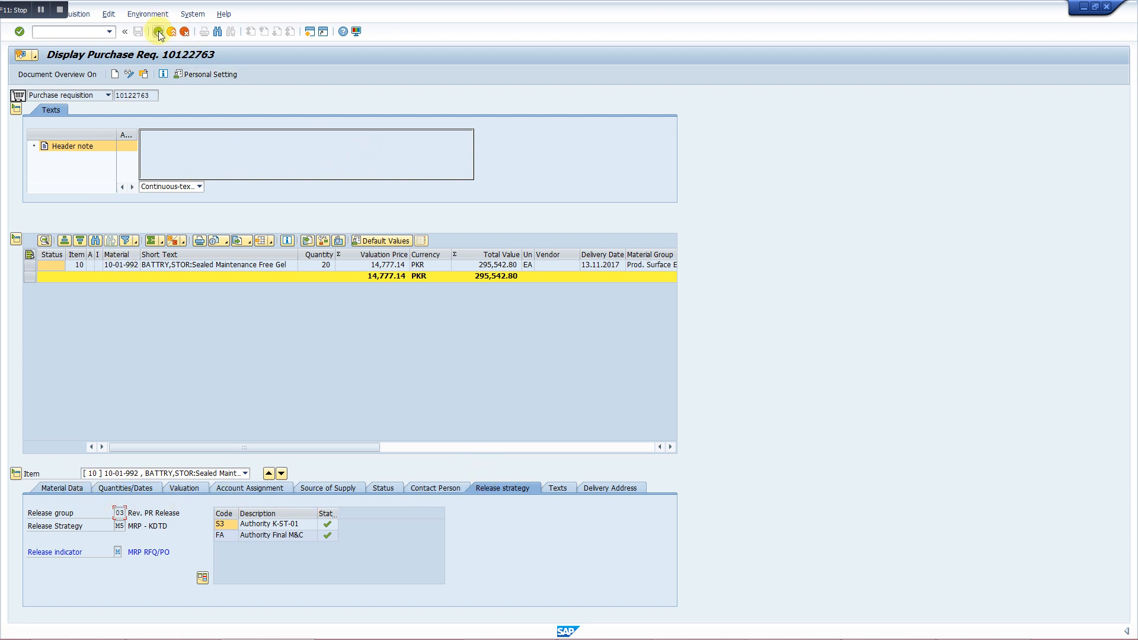
pyautogui.click(158, 31)
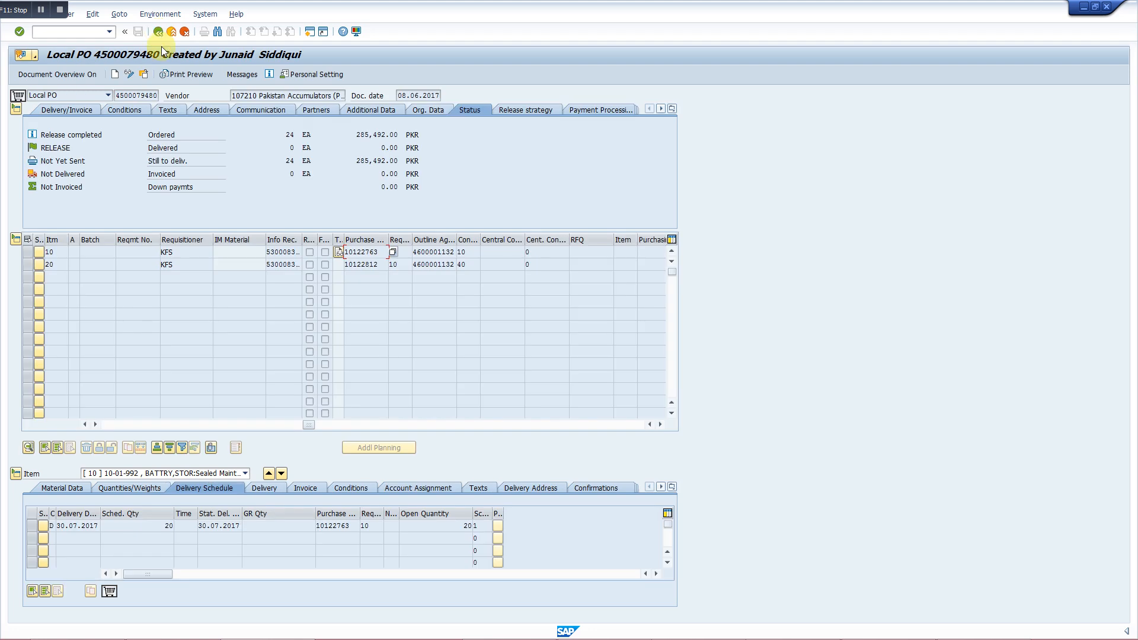